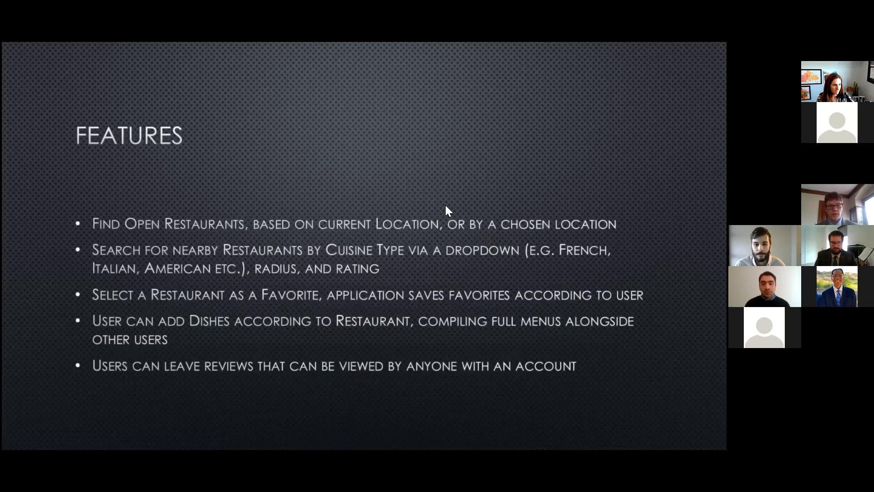
mouse_move(523, 191)
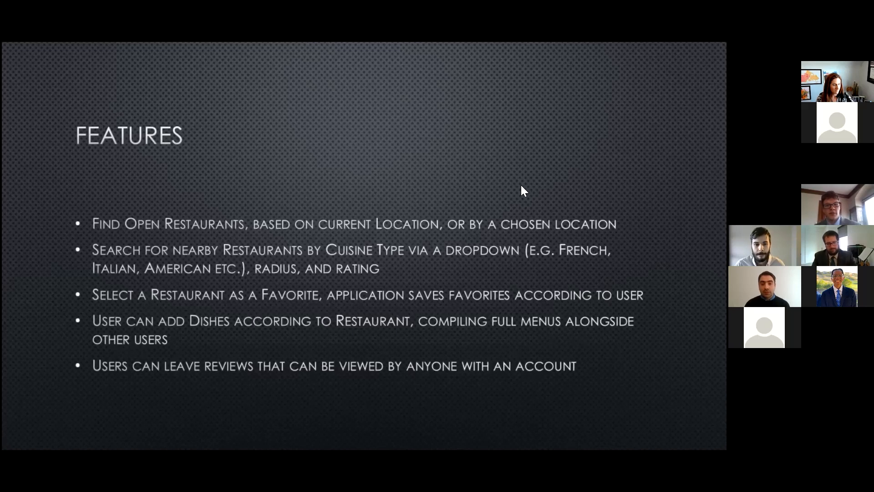
mouse_move(507, 164)
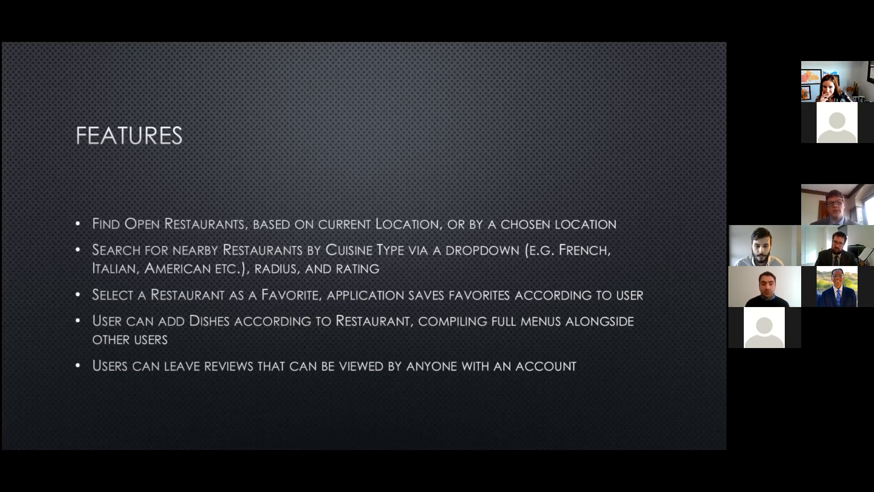
mouse_move(548, 273)
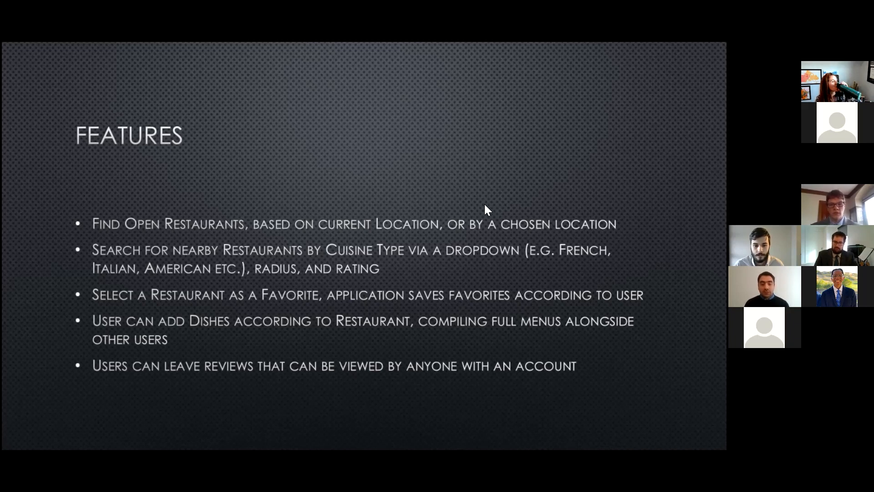
mouse_move(564, 158)
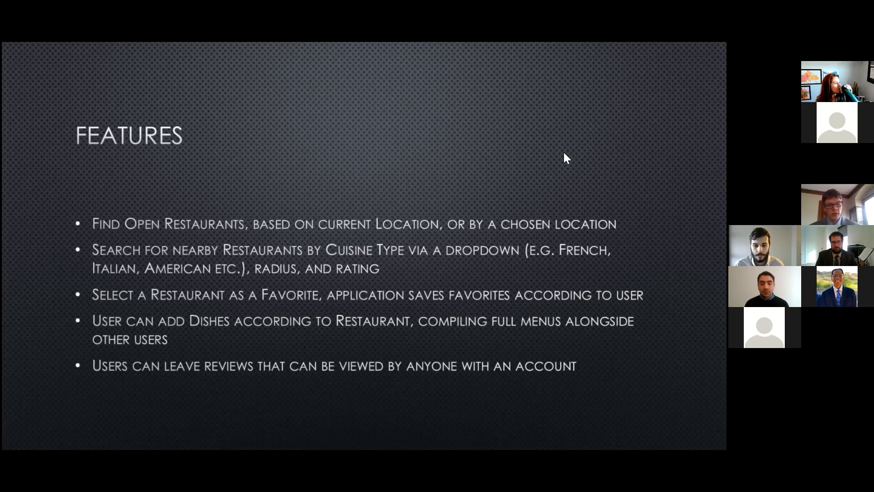
Step: Bring up the Windows task switcher over the Features slideshow
key("alt+tab")
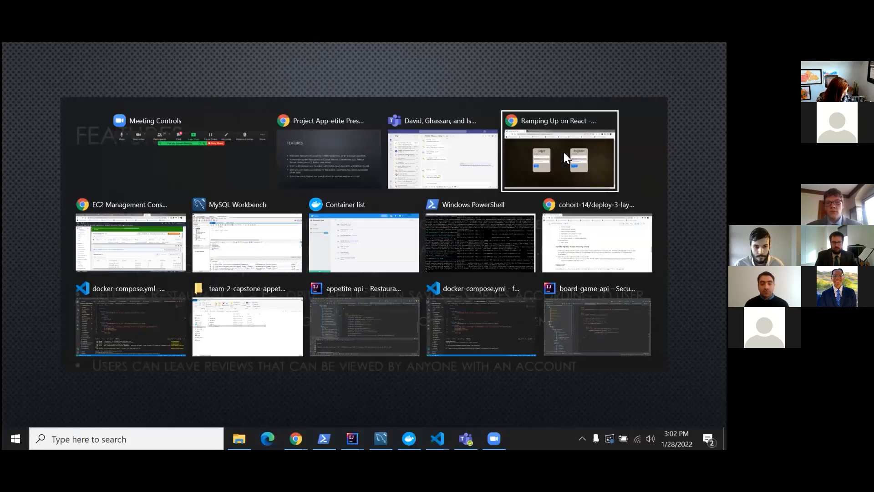
left_click(559, 152)
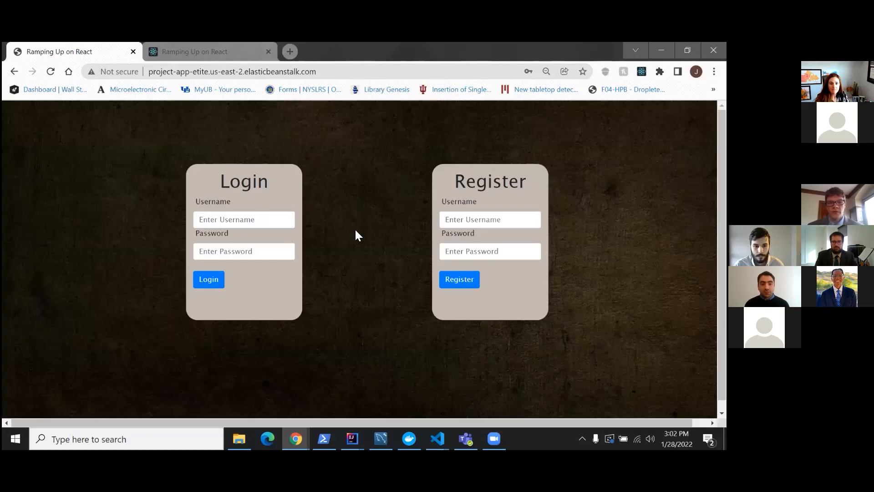
left_click(489, 219)
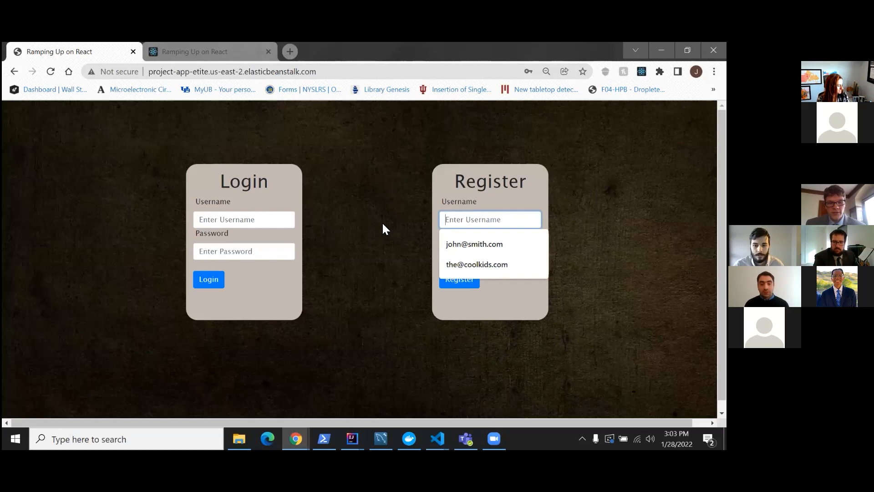
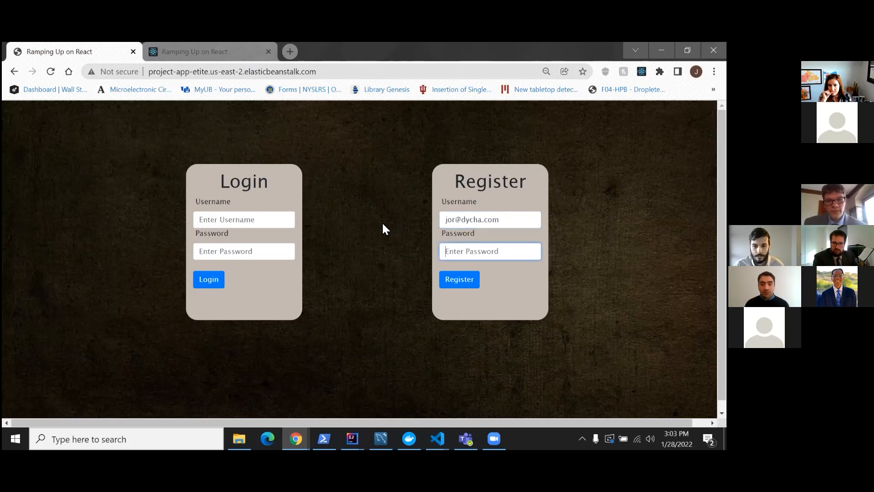
type("•")
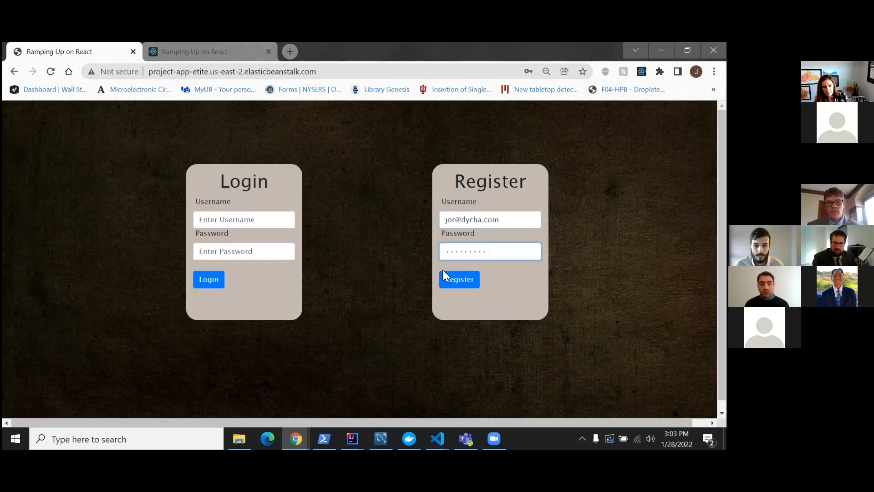
left_click(459, 279)
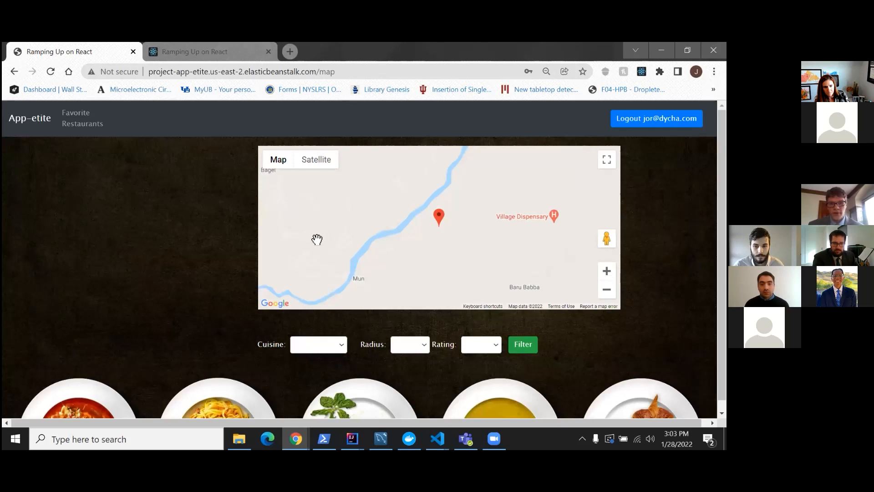
mouse_move(179, 209)
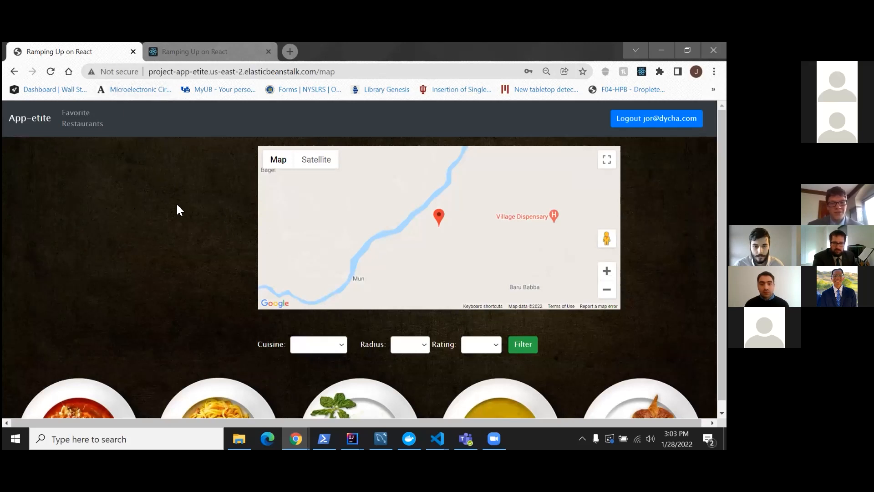
mouse_move(185, 161)
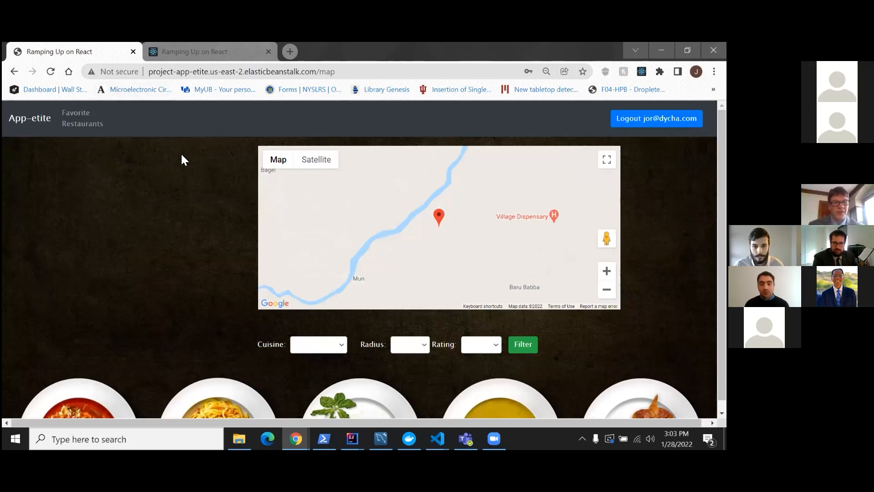
mouse_move(129, 122)
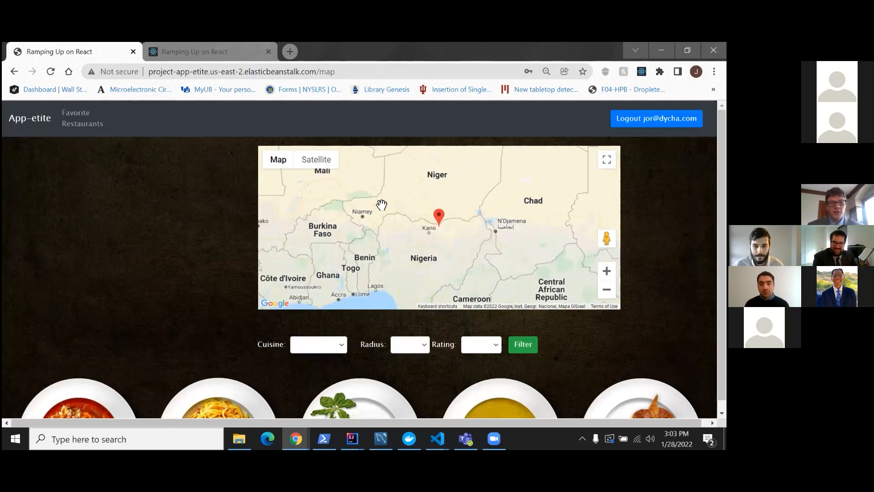
Step: Move the App-etite map from Nigeria to the Berea, Ohio area
left_click(606, 288)
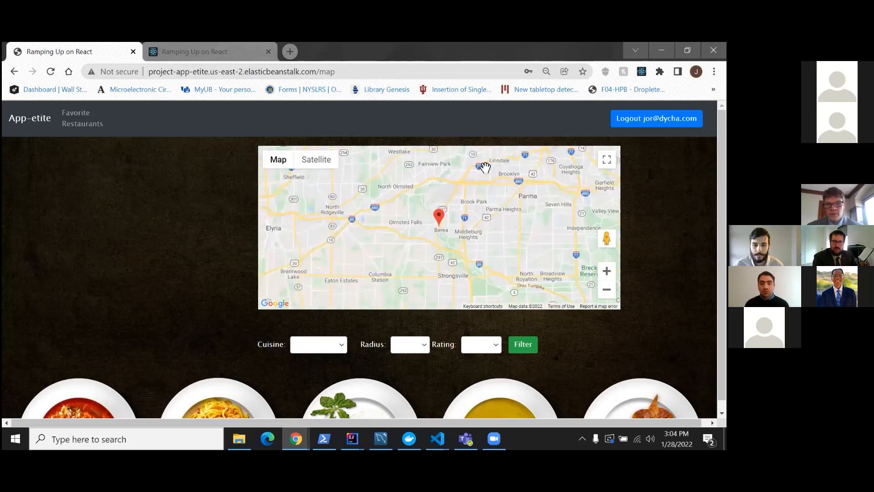
Step: Filter for Italian restaurants within 5 mi with a 2.5+ minimum rating
left_click(318, 344)
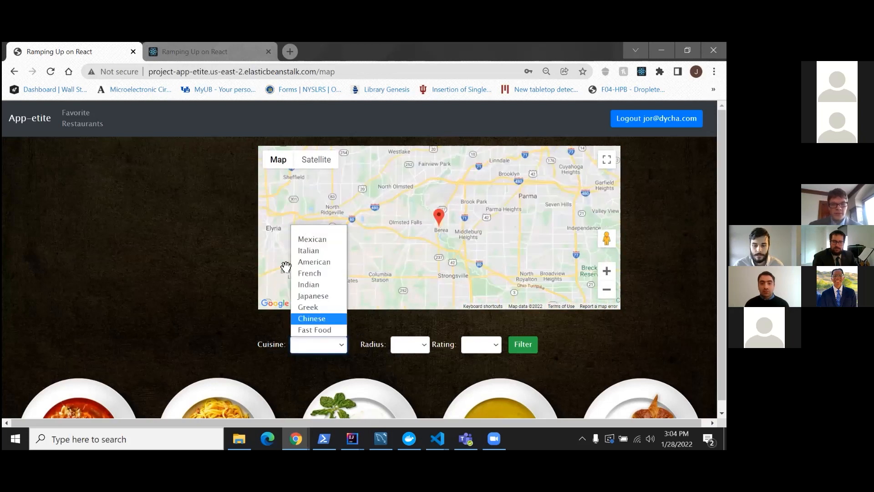
left_click(308, 250)
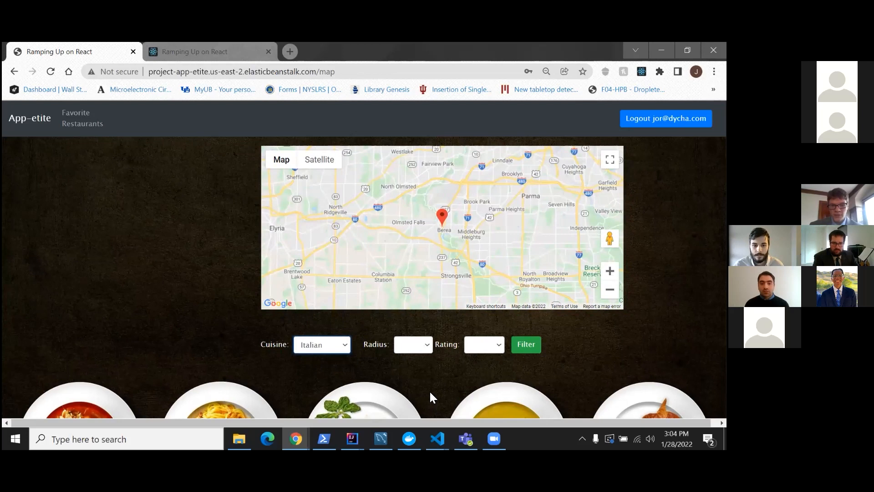
left_click(409, 344)
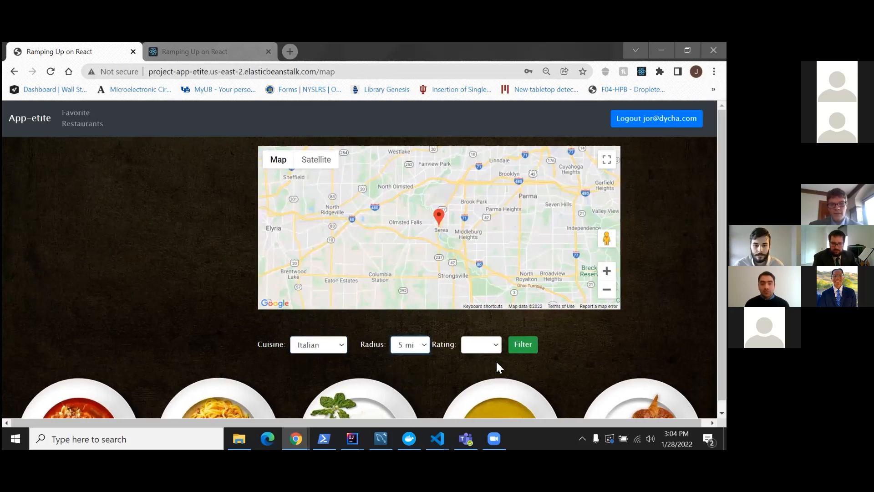
left_click(480, 344)
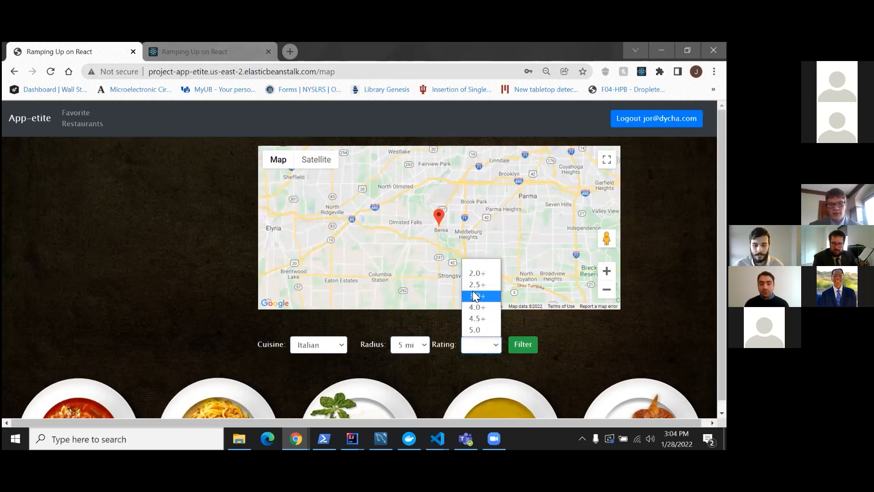
left_click(477, 273)
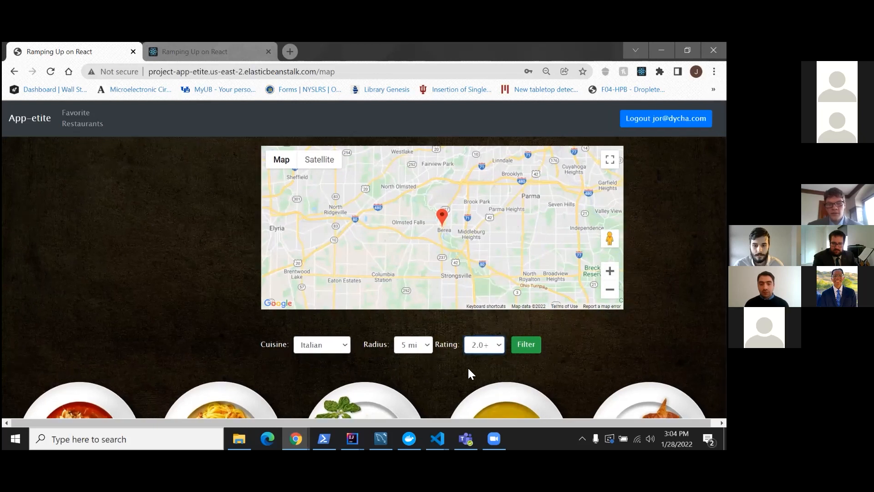
left_click(484, 344)
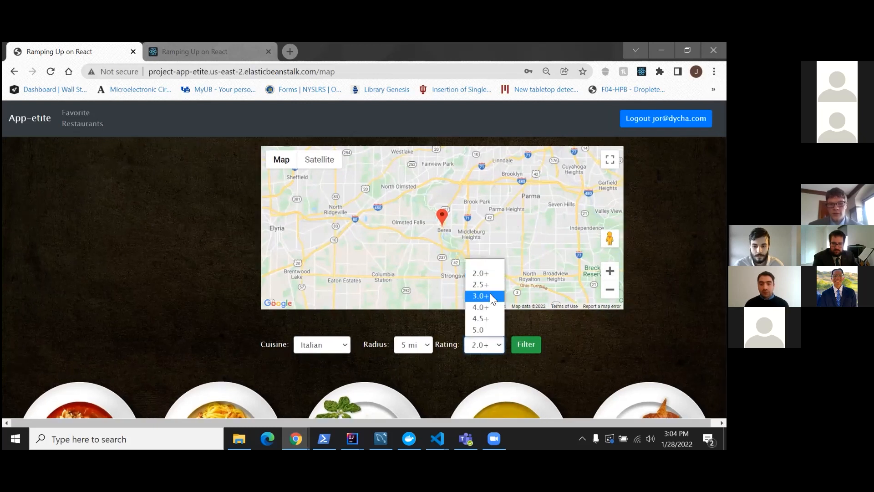
left_click(480, 284)
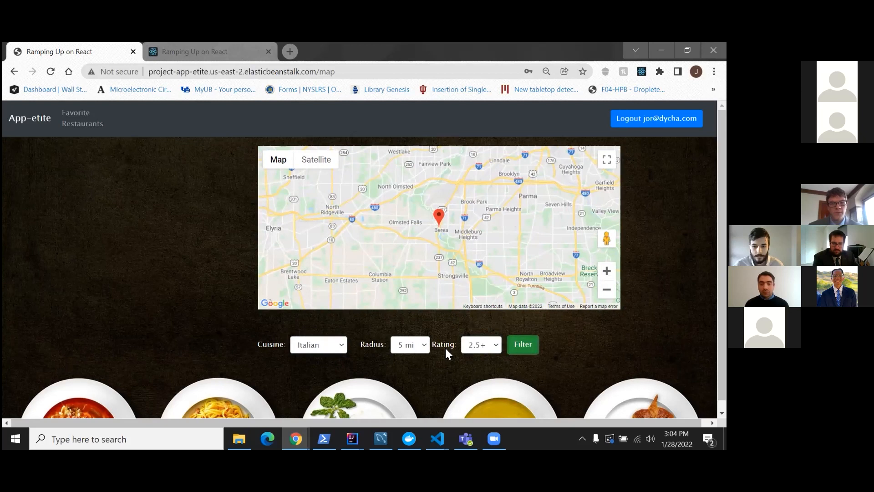
left_click(521, 344)
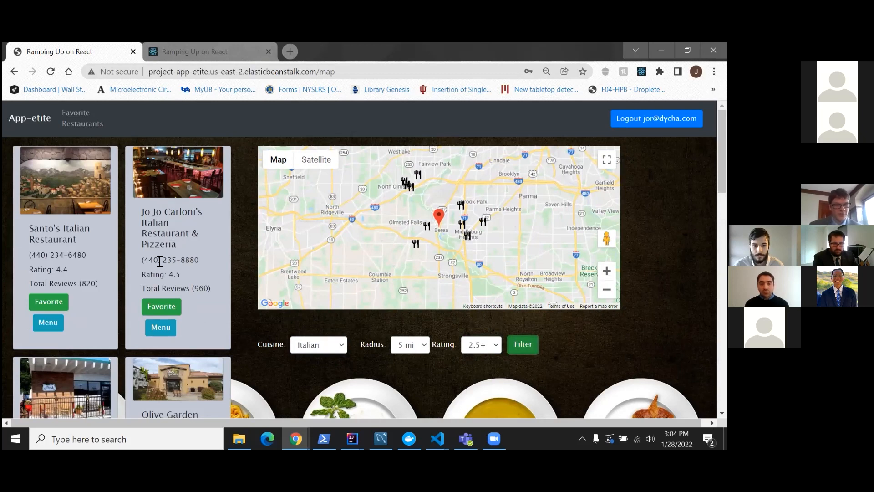
left_click(161, 306)
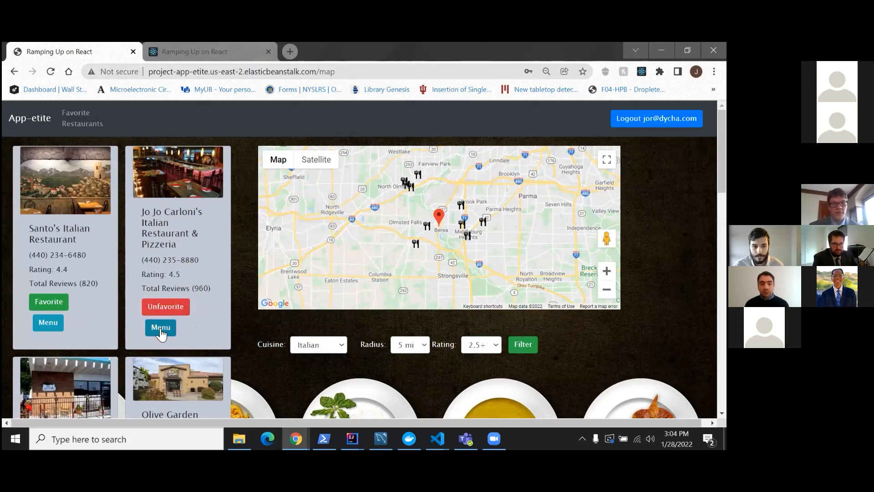
left_click(160, 328)
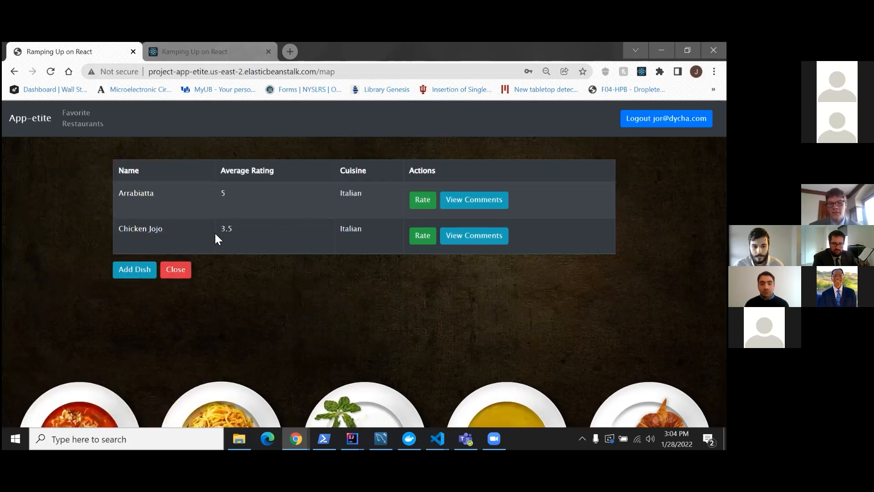
mouse_move(202, 229)
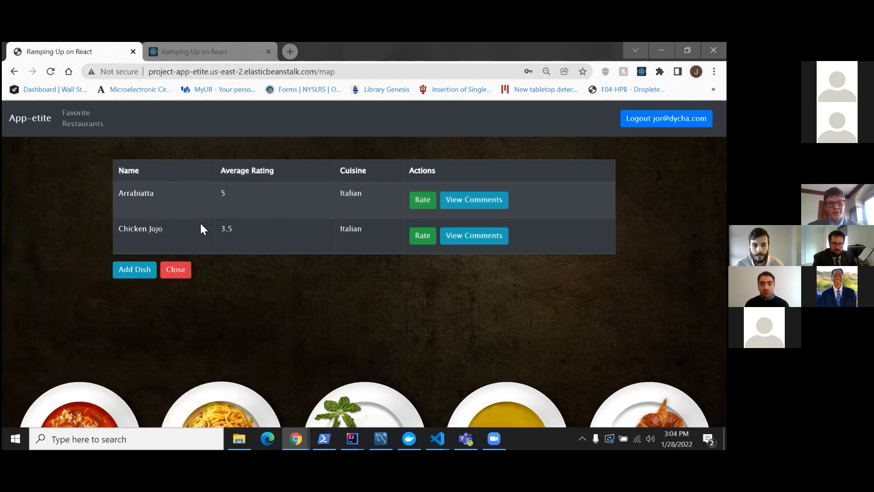
mouse_move(329, 286)
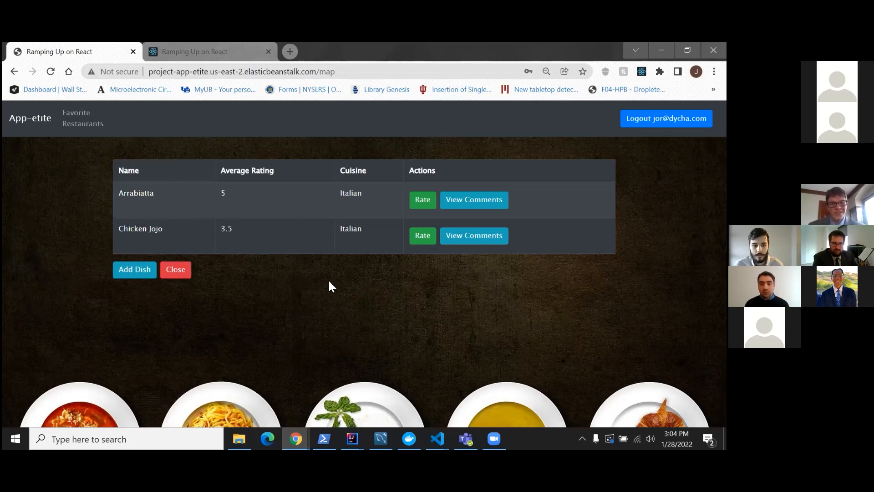
mouse_move(180, 228)
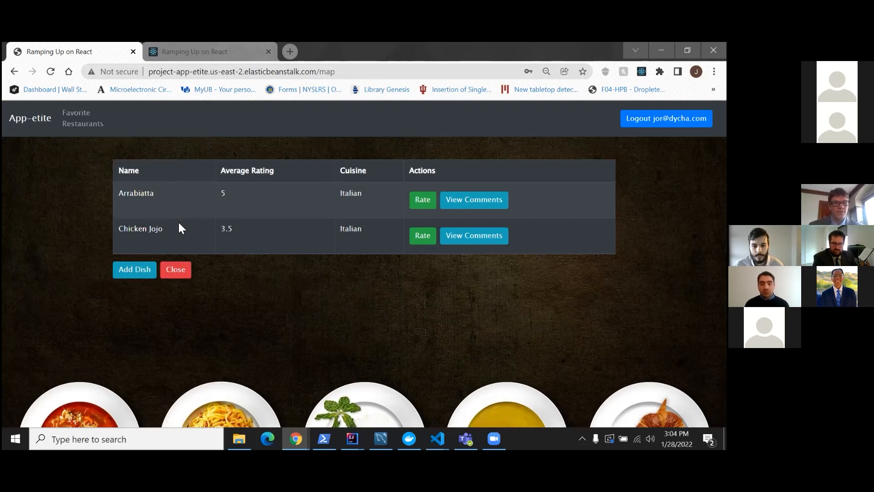
mouse_move(263, 218)
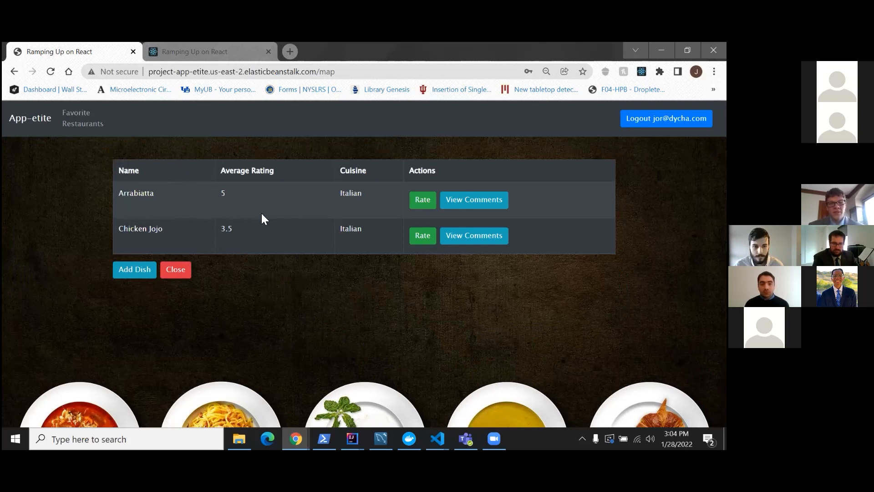
mouse_move(171, 211)
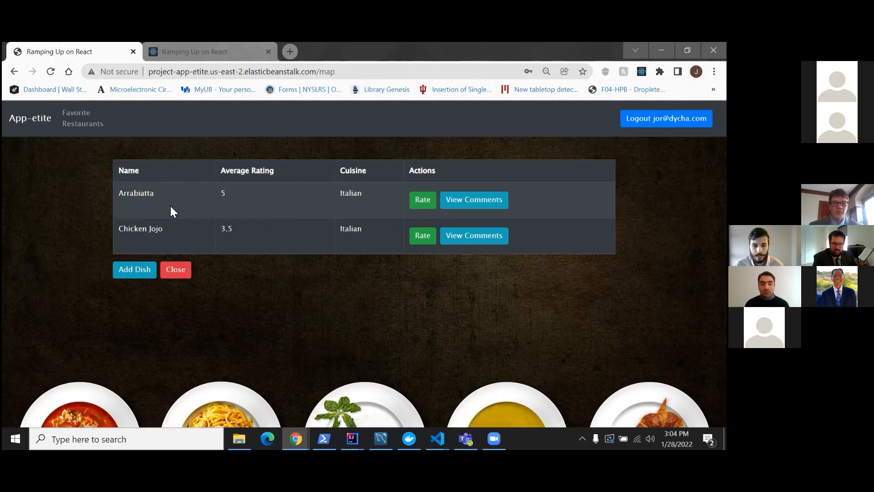
mouse_move(168, 244)
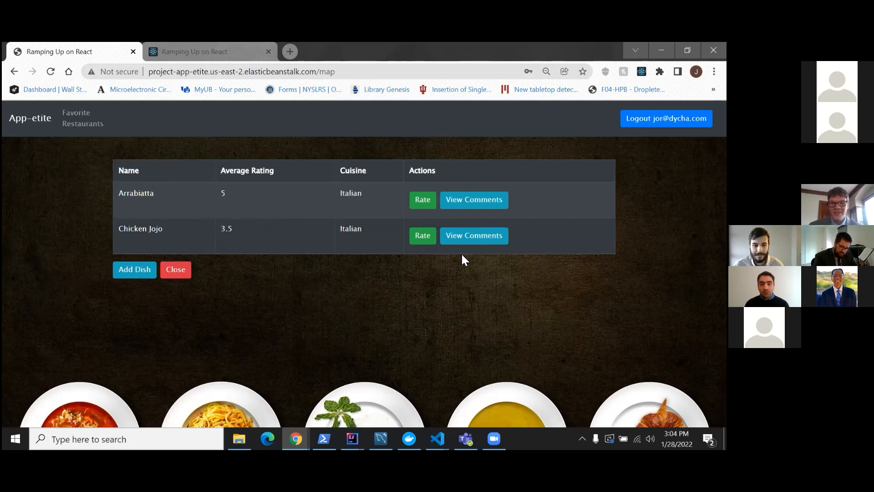
mouse_move(474, 200)
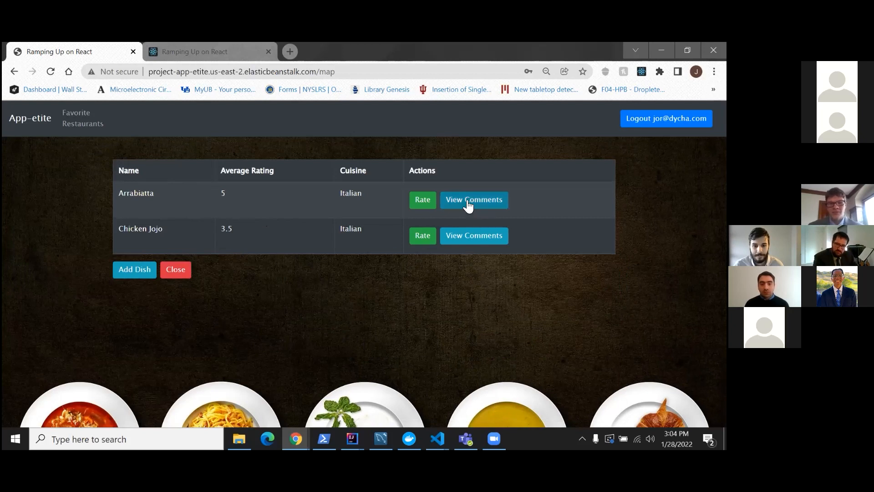
Step: Check Arrabiatta's comments, then save a rating-2 'Too spicy!' review for it
left_click(473, 199)
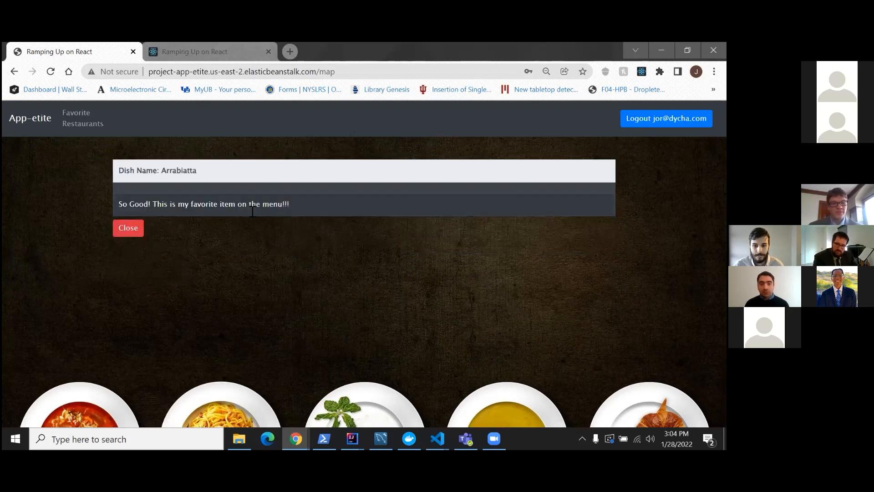
left_click(127, 228)
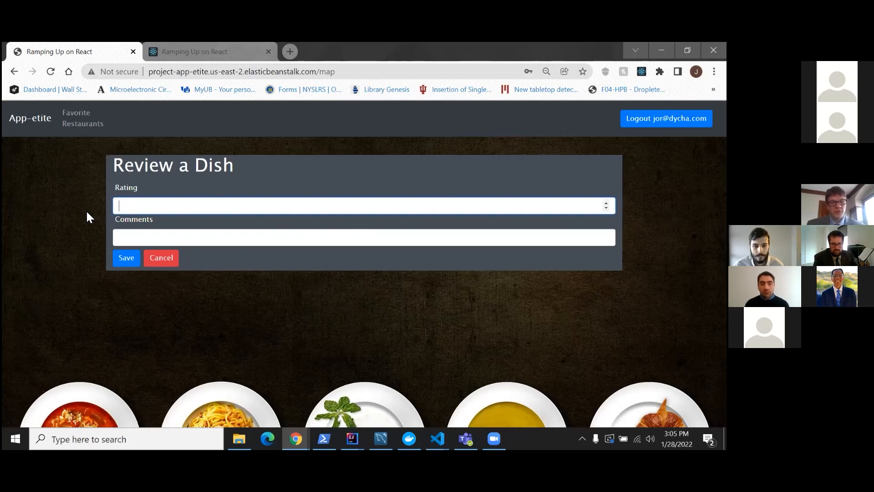
type("2")
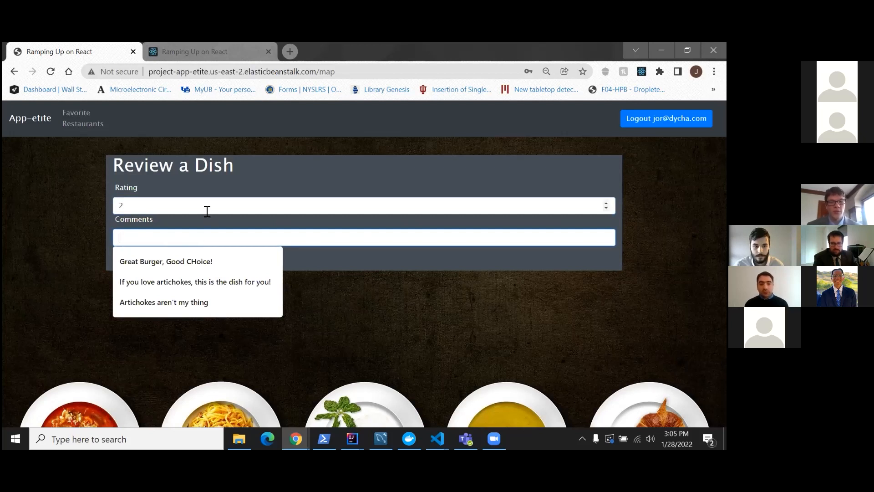
mouse_move(214, 185)
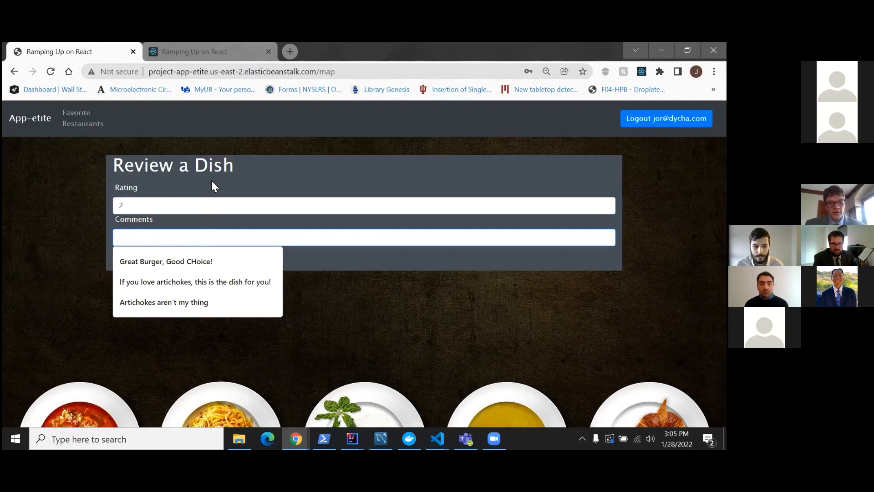
type("Too")
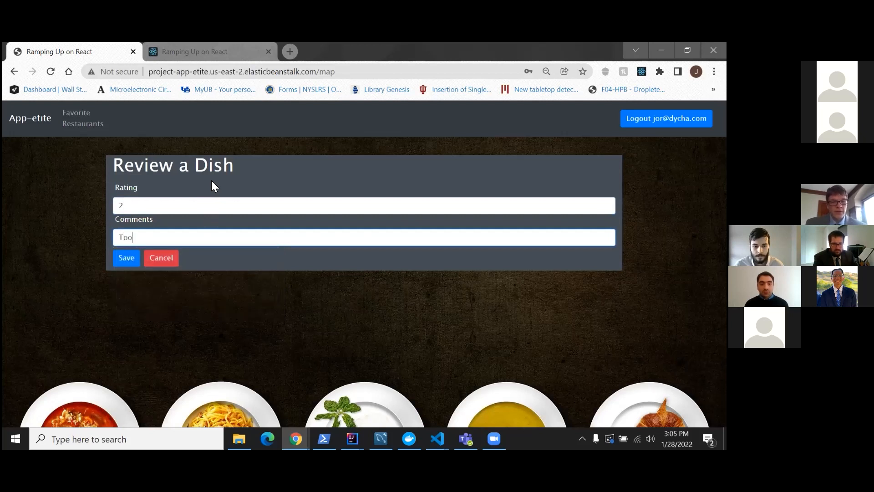
type("Comm")
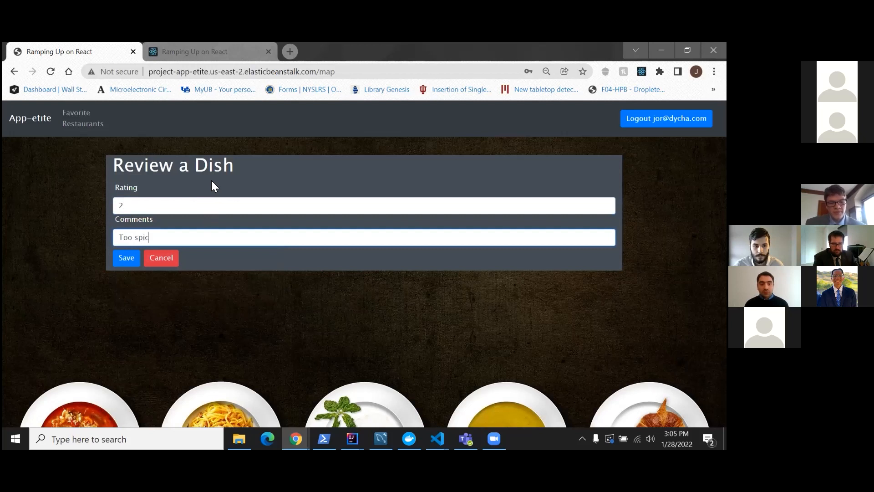
type("y!")
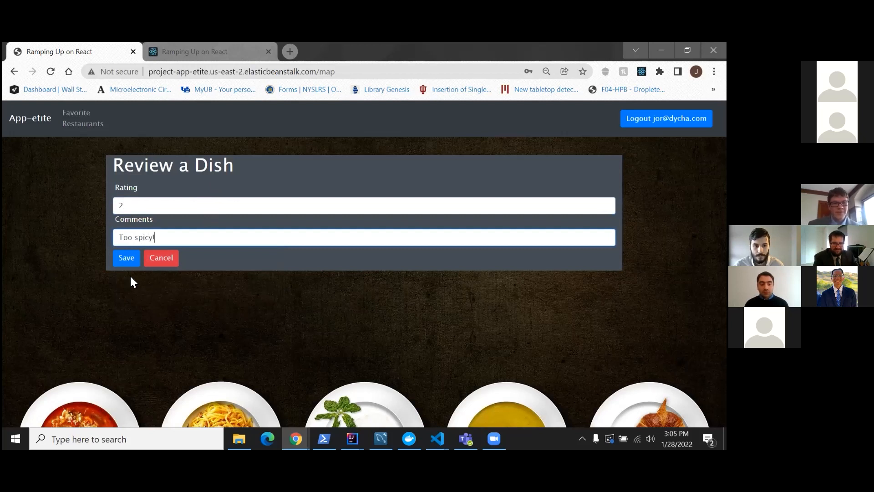
left_click(126, 258)
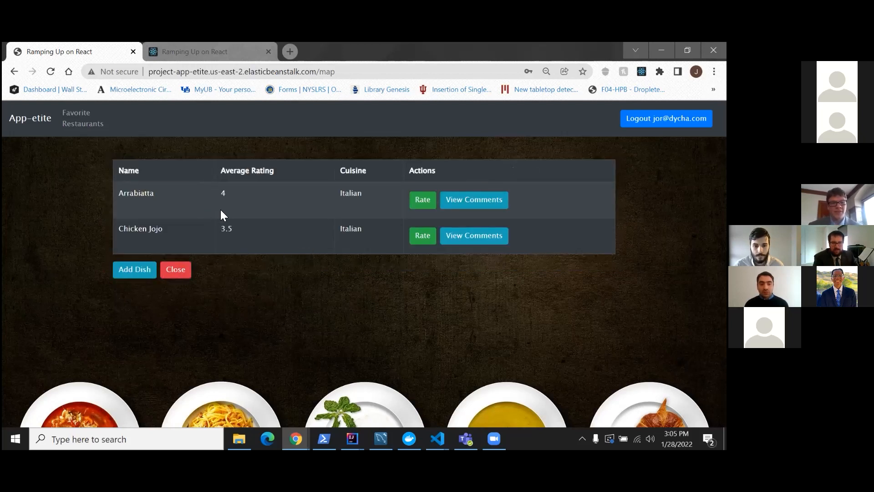
mouse_move(234, 204)
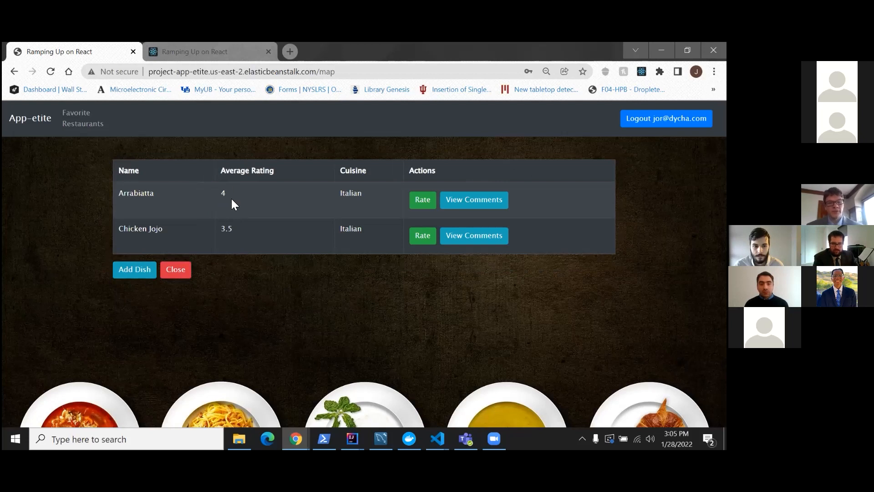
mouse_move(322, 227)
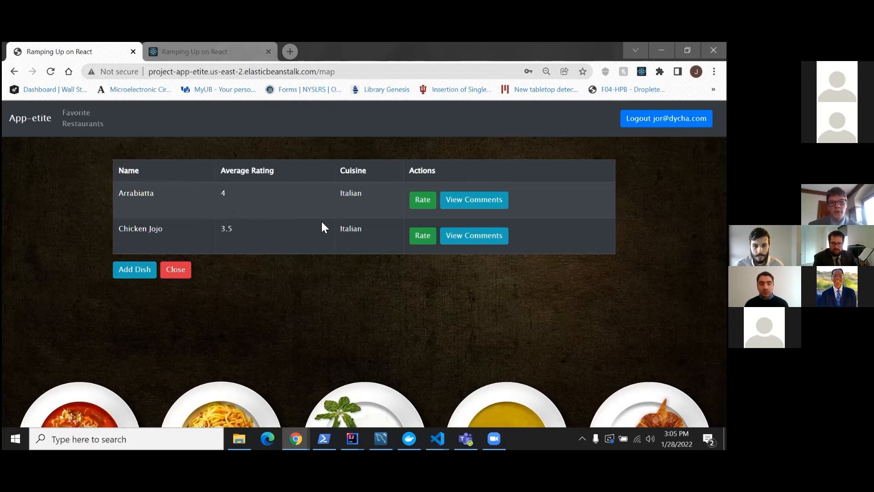
mouse_move(258, 217)
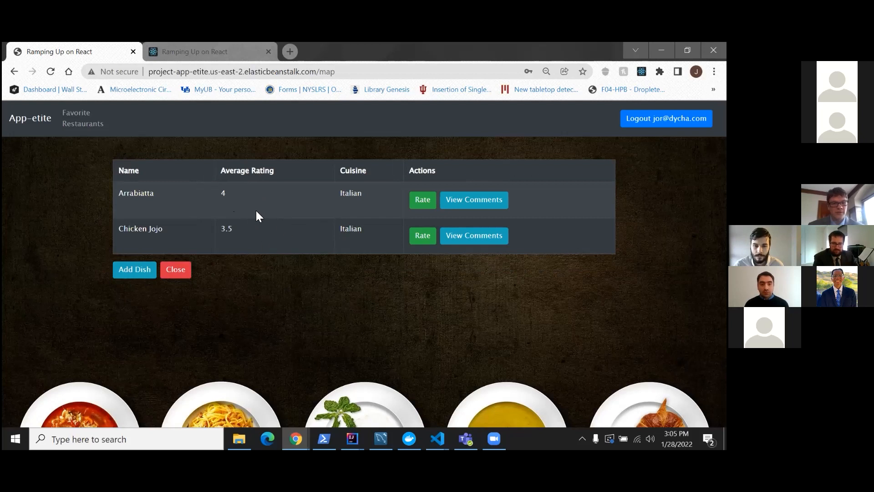
mouse_move(233, 201)
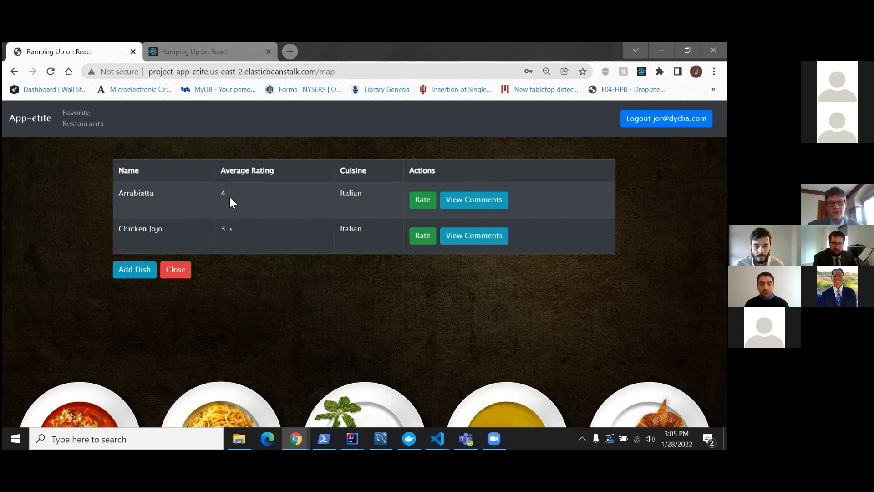
Step: Verify the 'Too spicy!' comment, save a Chicken Jojo rating, and close the dish table
left_click(473, 199)
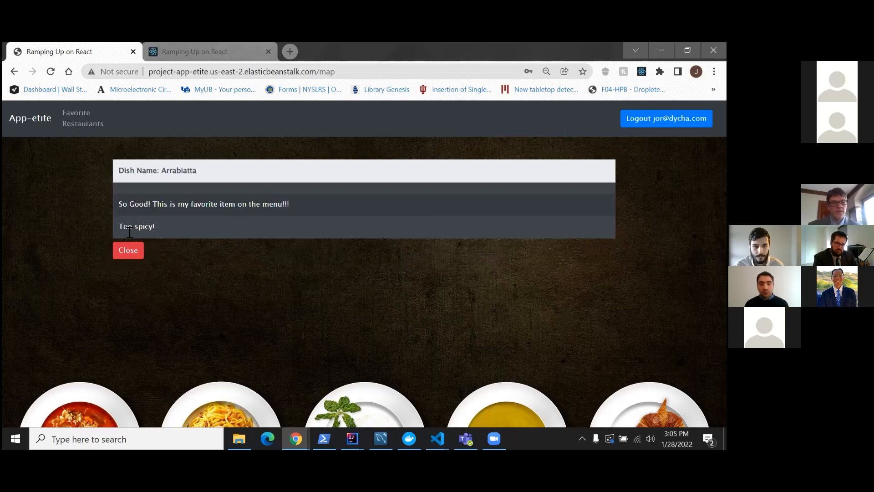
left_click(128, 250)
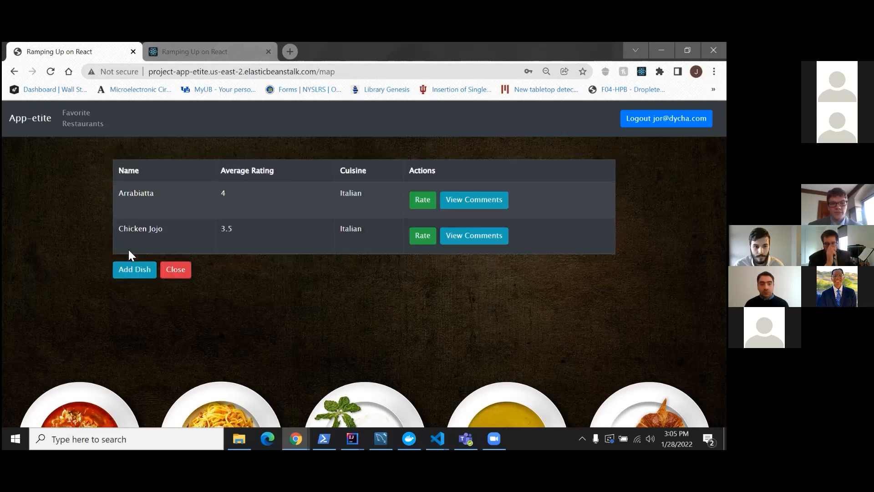
mouse_move(175, 237)
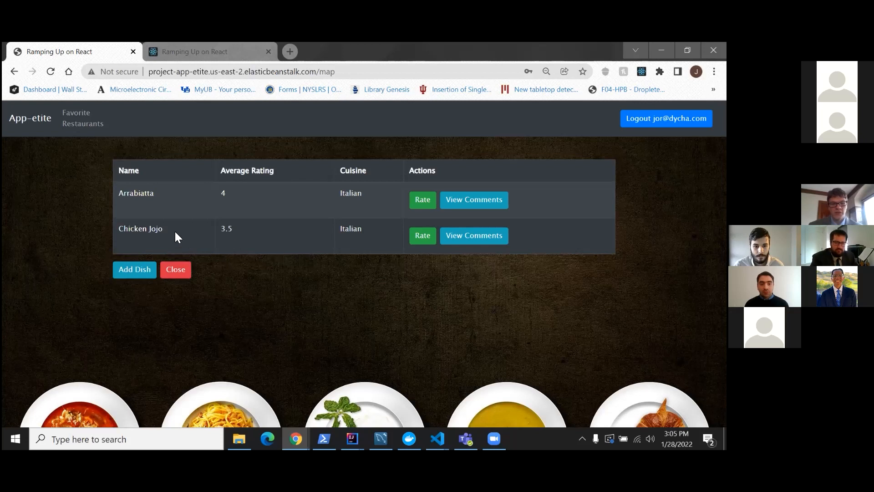
left_click(422, 199)
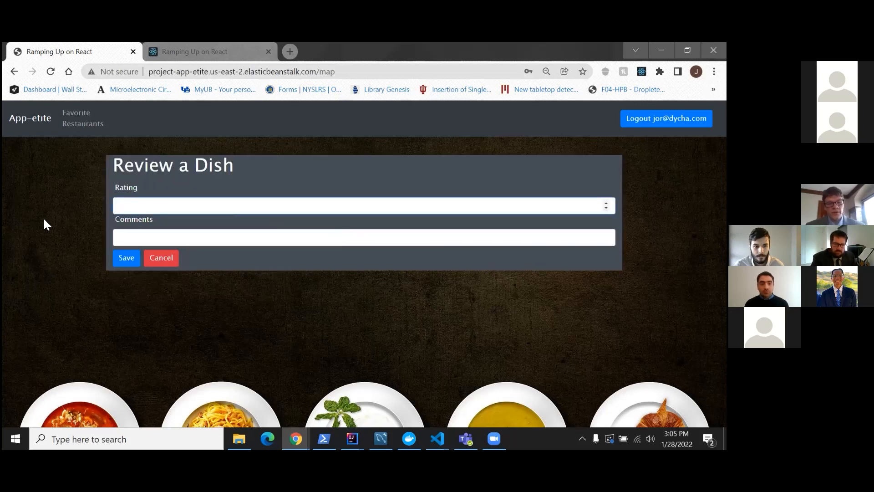
left_click(161, 258)
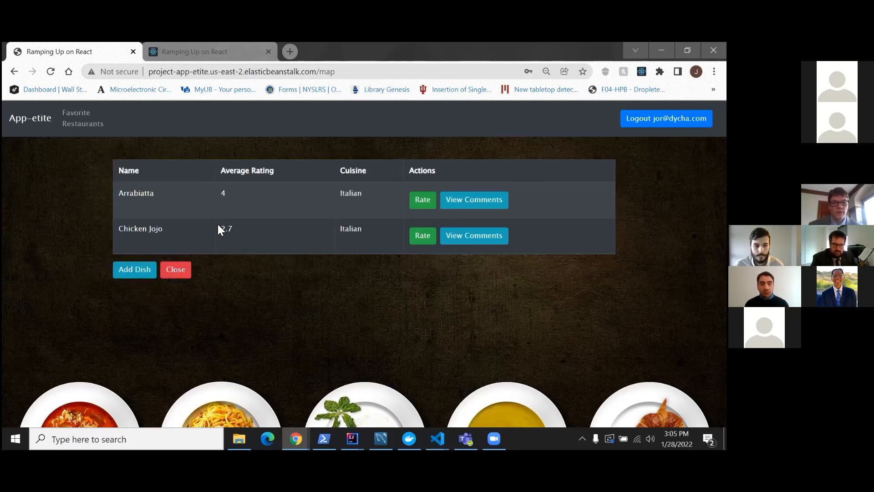
left_click(175, 270)
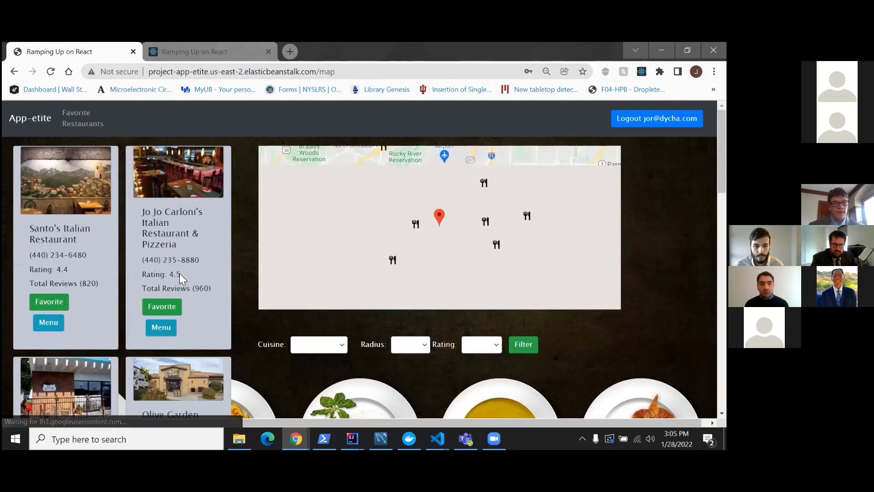
Step: Scroll to the map and open restaurant marker info windows, including Jo Jo Carloni's
scroll("down", 3)
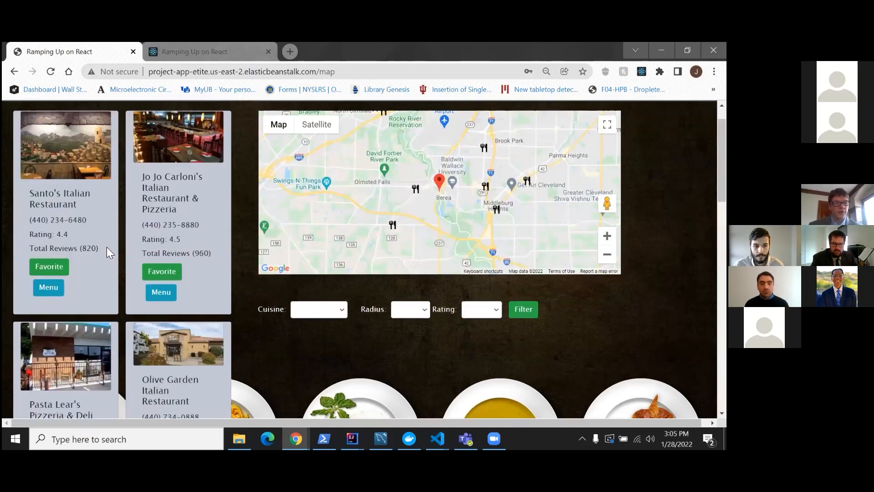
scroll("down", 3)
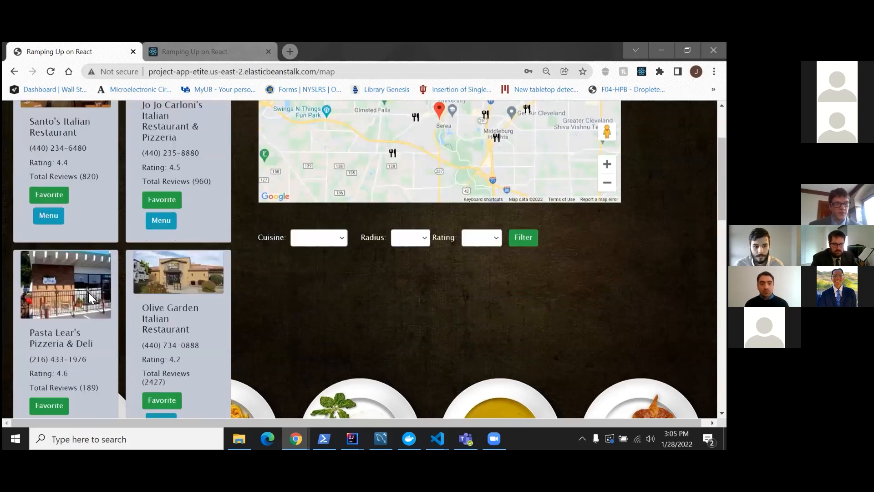
scroll("up", 3)
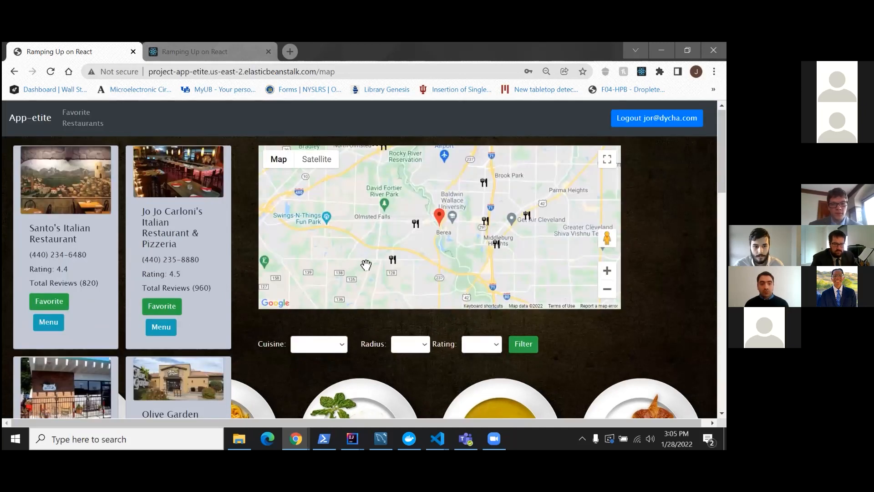
mouse_move(412, 219)
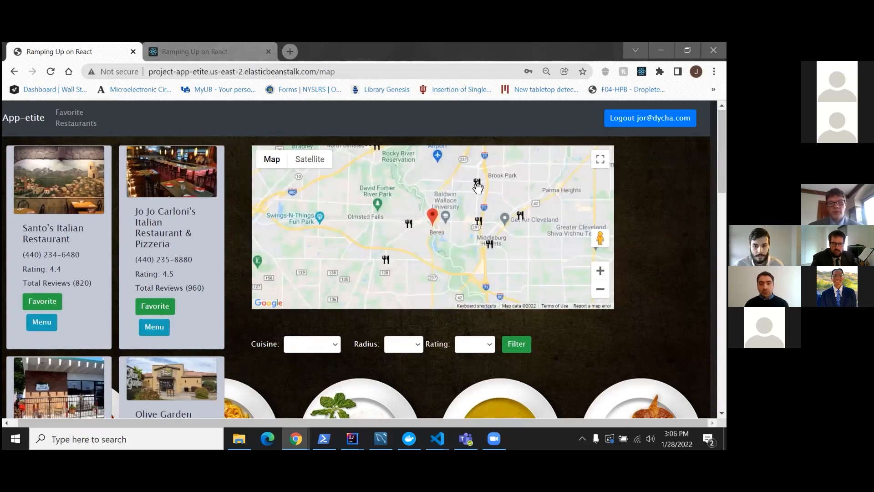
mouse_move(521, 218)
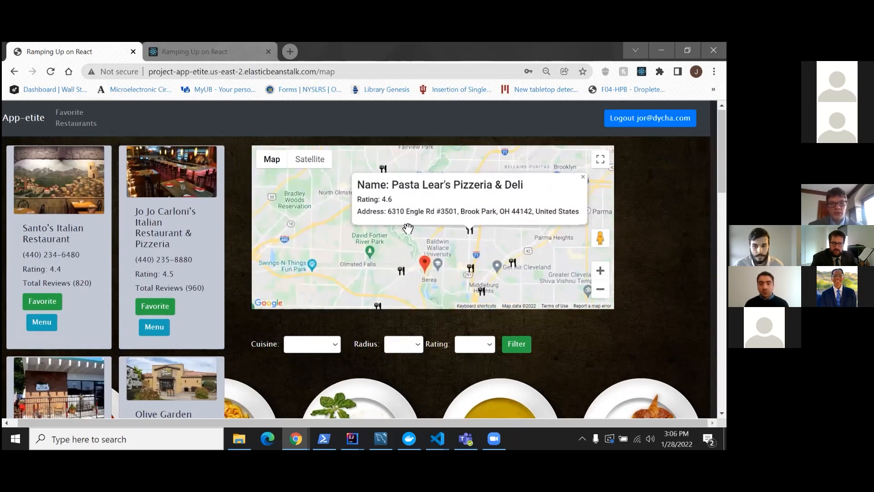
mouse_move(334, 223)
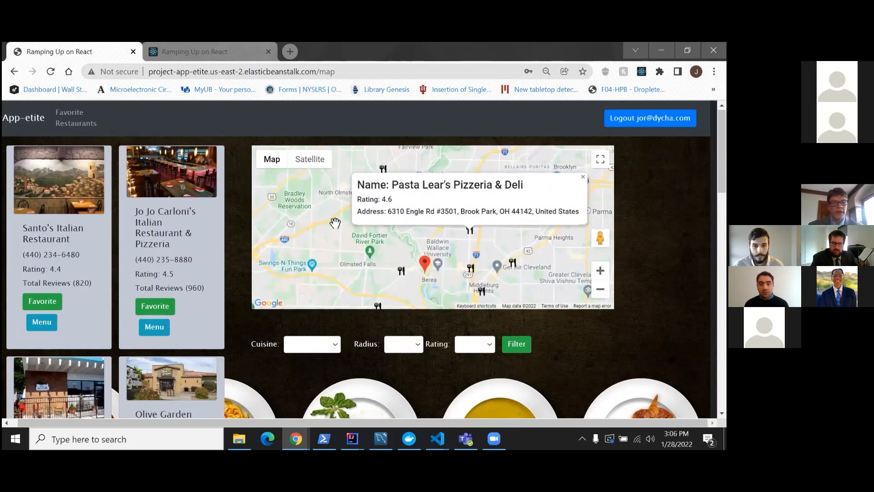
mouse_move(403, 277)
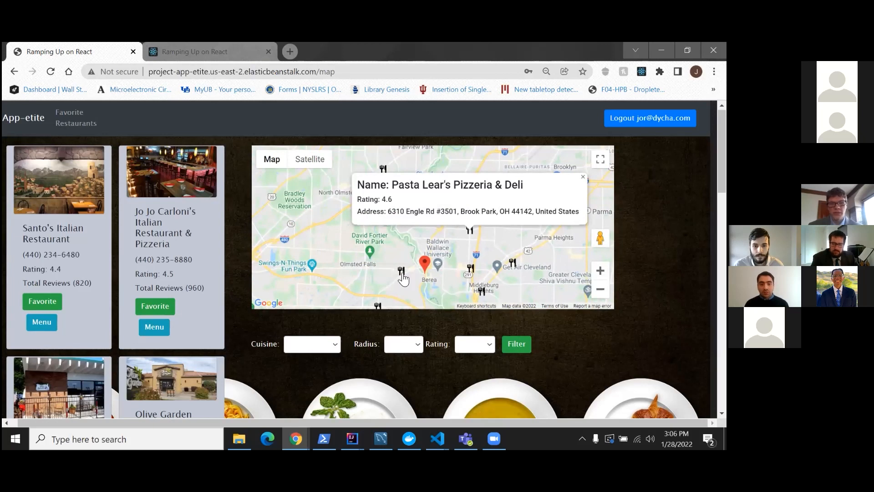
left_click(425, 262)
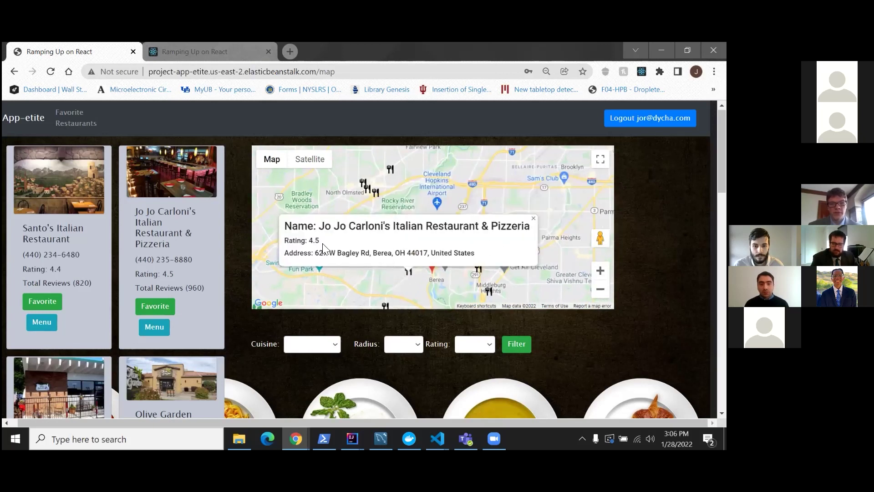
left_click(532, 218)
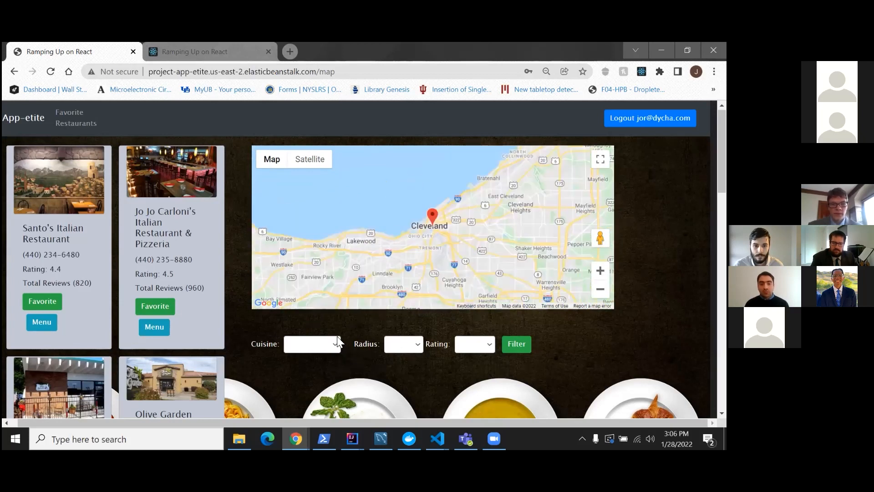
Step: Filter Japanese restaurants (1 mi, 2.5+) and favorite Yihi Japan and Sung's House
left_click(312, 344)
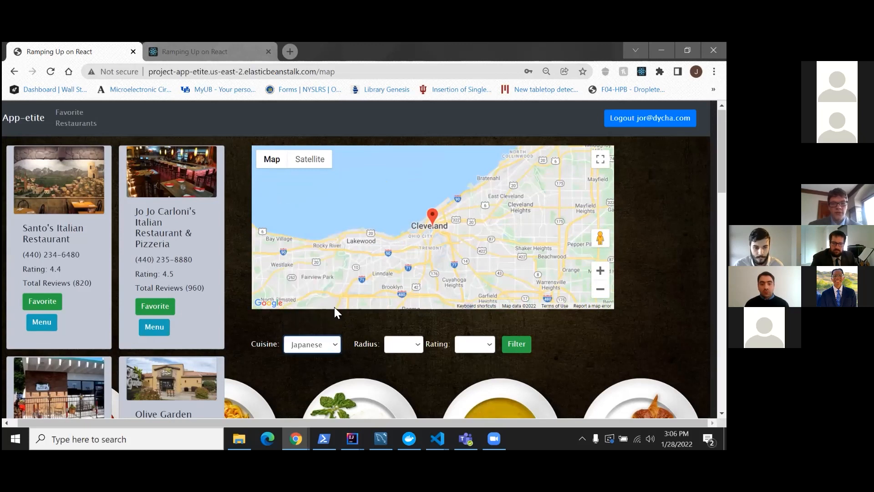
left_click(515, 344)
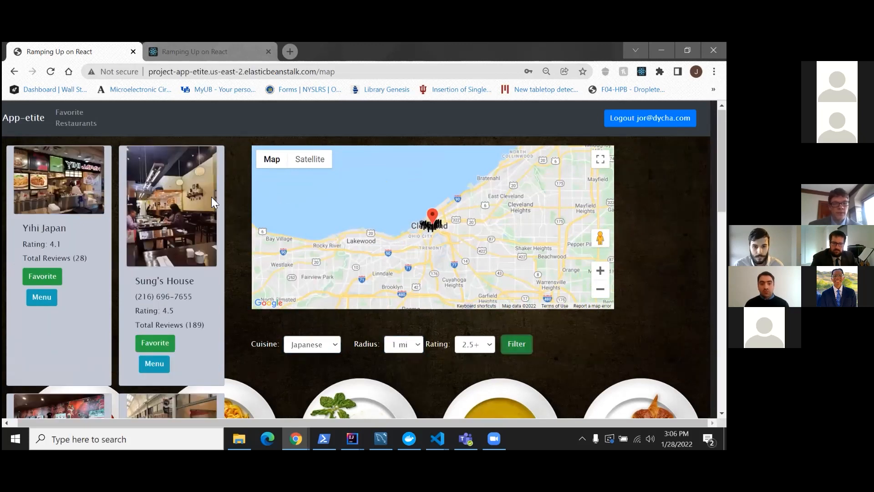
mouse_move(173, 263)
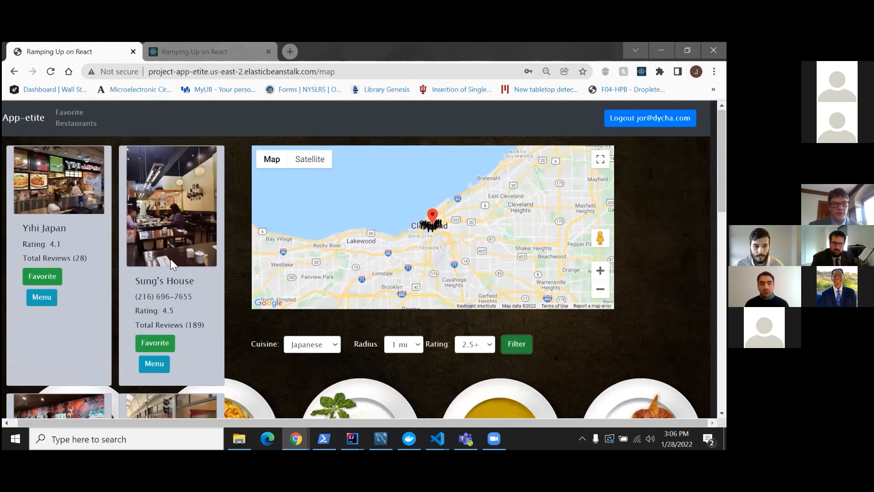
left_click(42, 276)
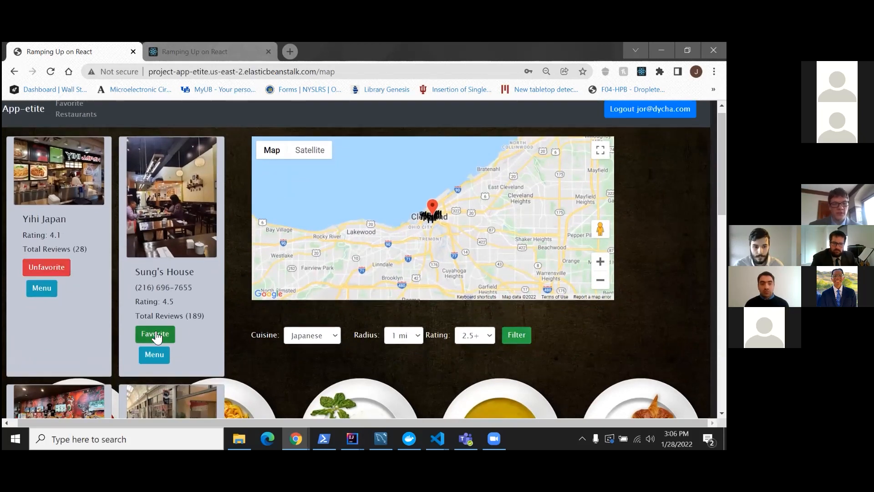
left_click(154, 333)
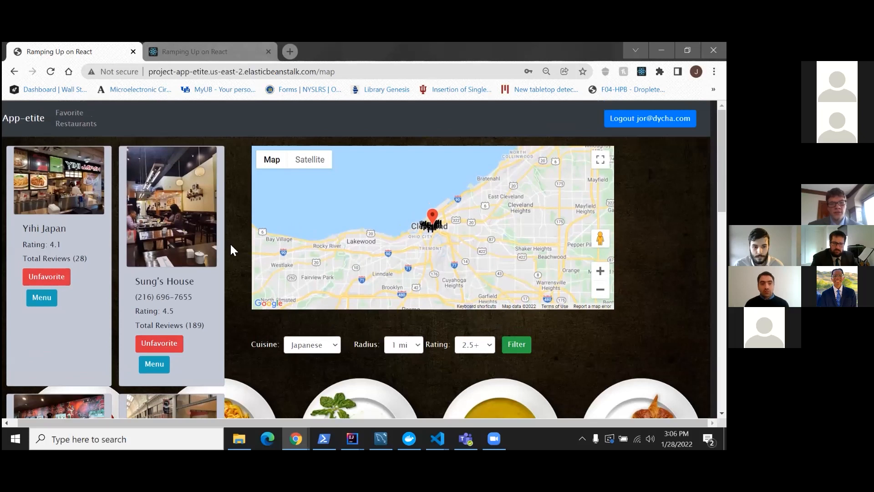
mouse_move(78, 120)
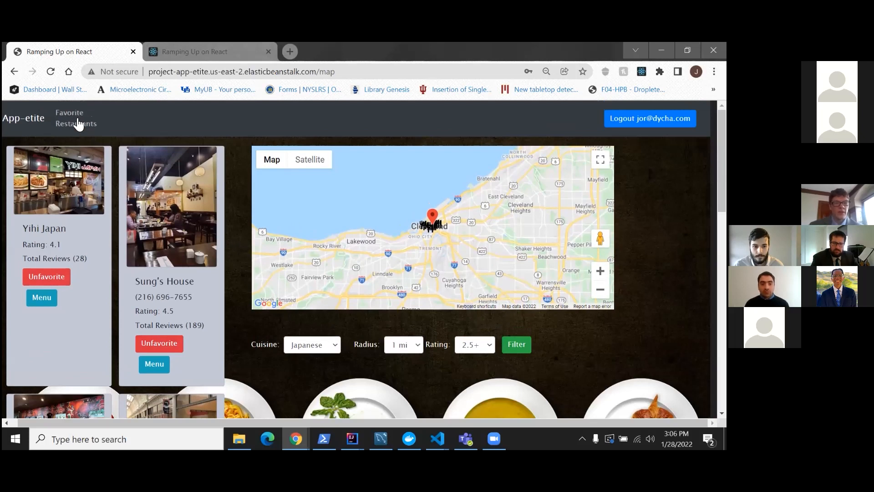
mouse_move(76, 117)
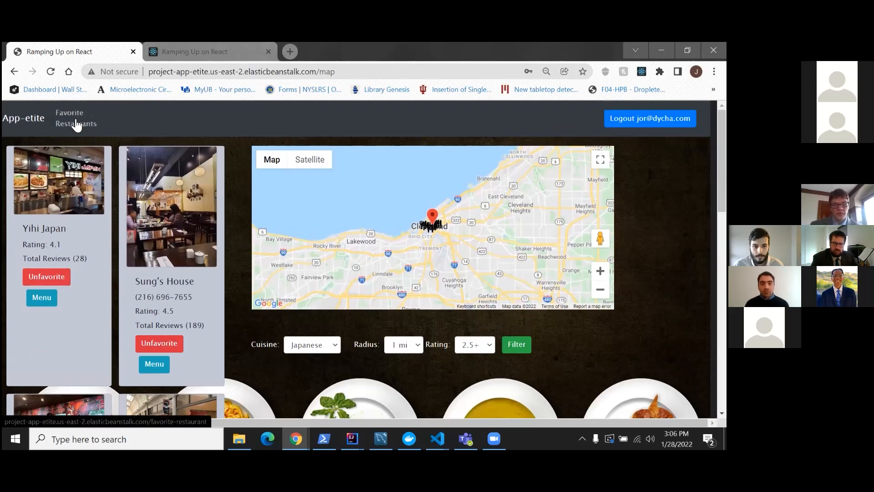
Step: Unfavorite Sung's House in Favorite Restaurants, keeping Jo Jo Carloni's and Yihi Japan
left_click(75, 118)
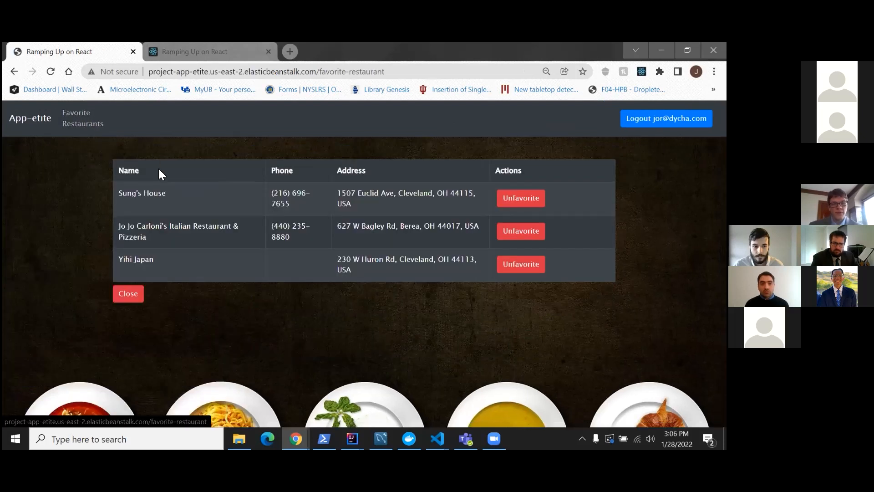
mouse_move(264, 231)
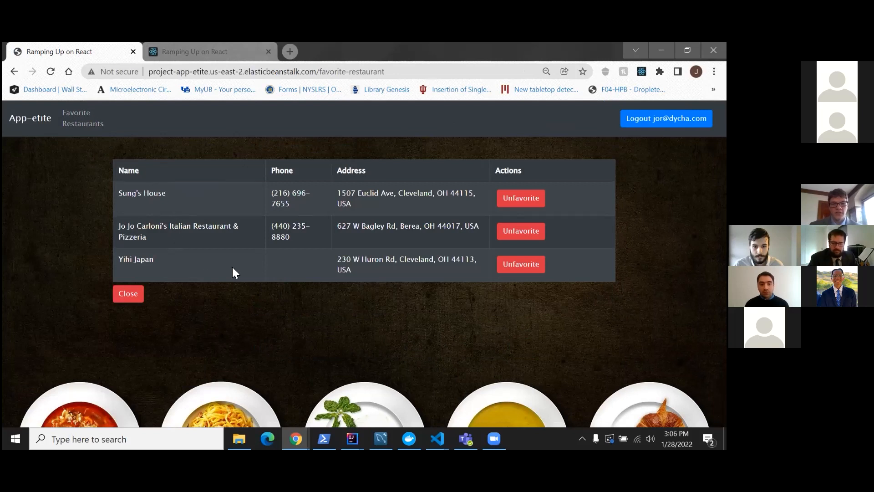
mouse_move(176, 212)
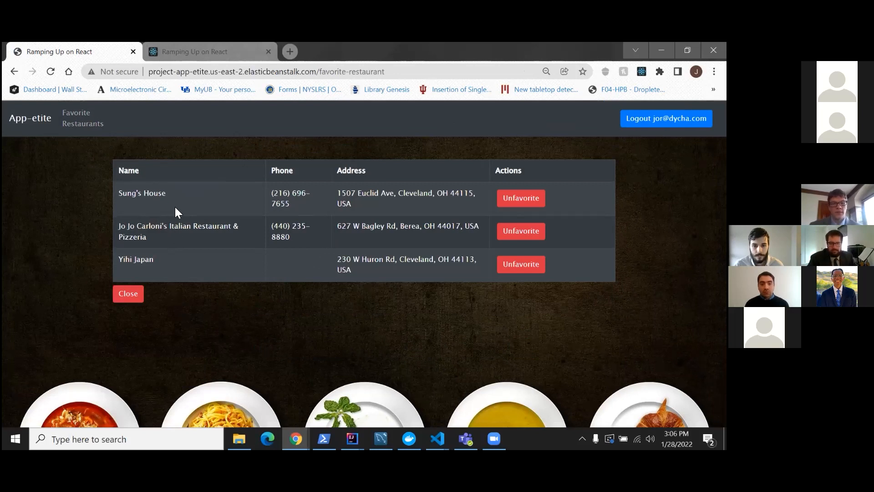
mouse_move(280, 199)
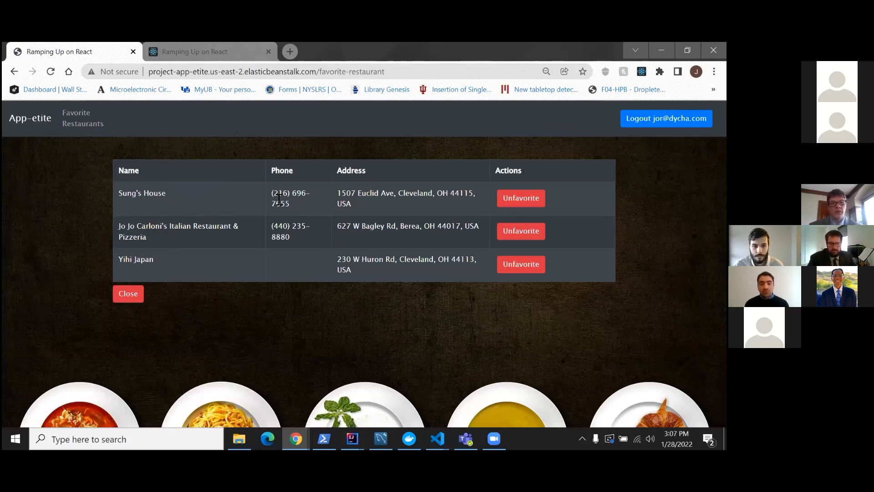
mouse_move(343, 219)
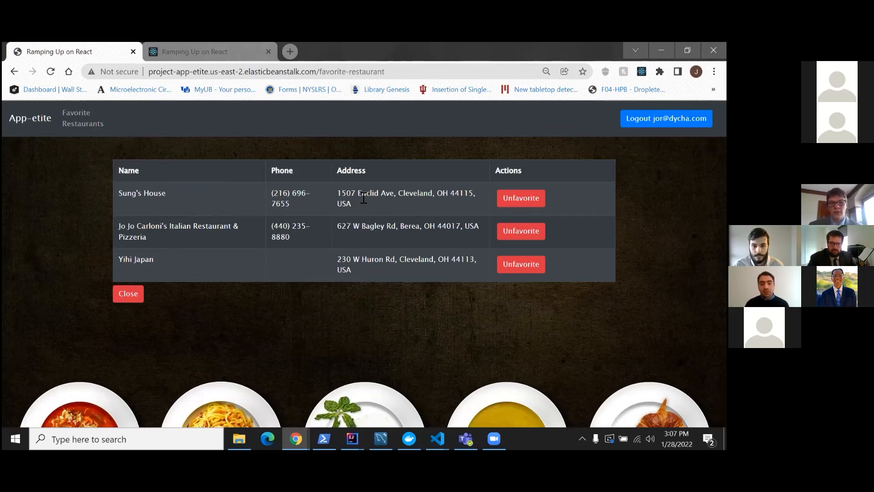
mouse_move(298, 224)
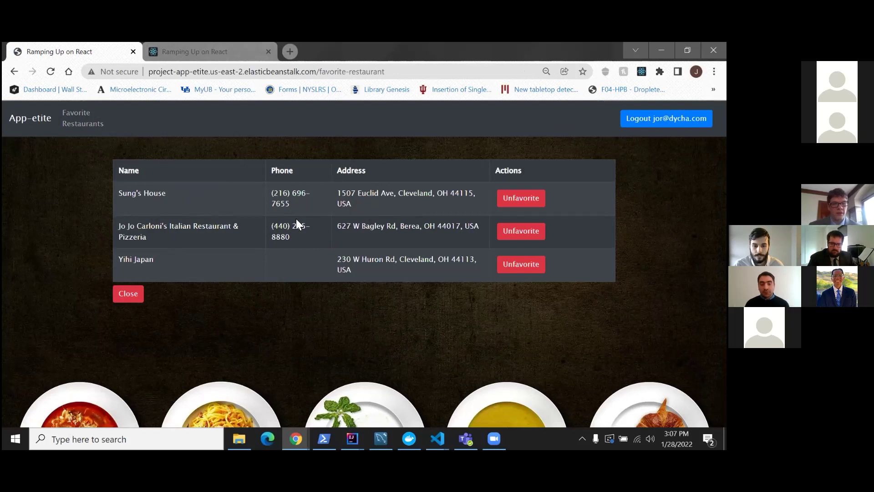
mouse_move(379, 238)
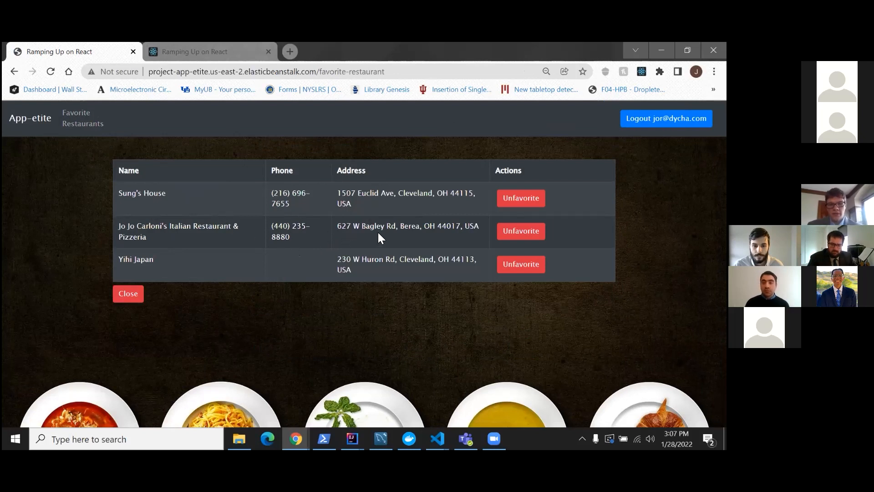
mouse_move(437, 233)
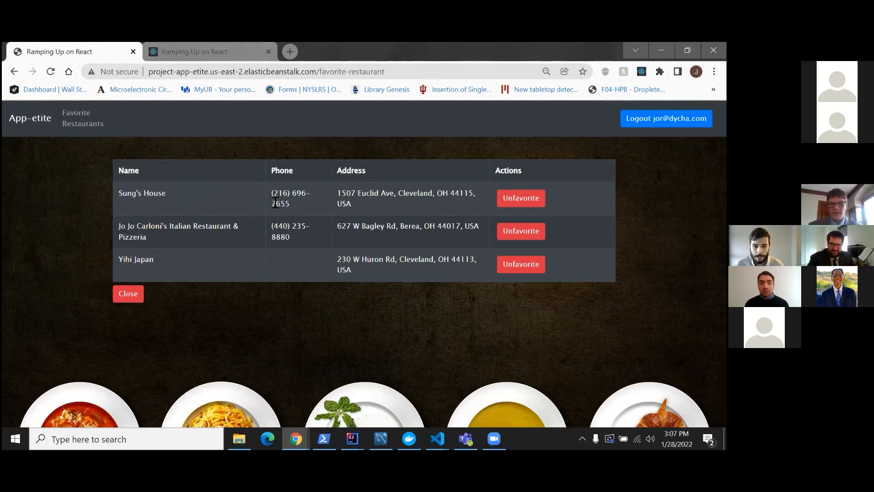
left_click(519, 198)
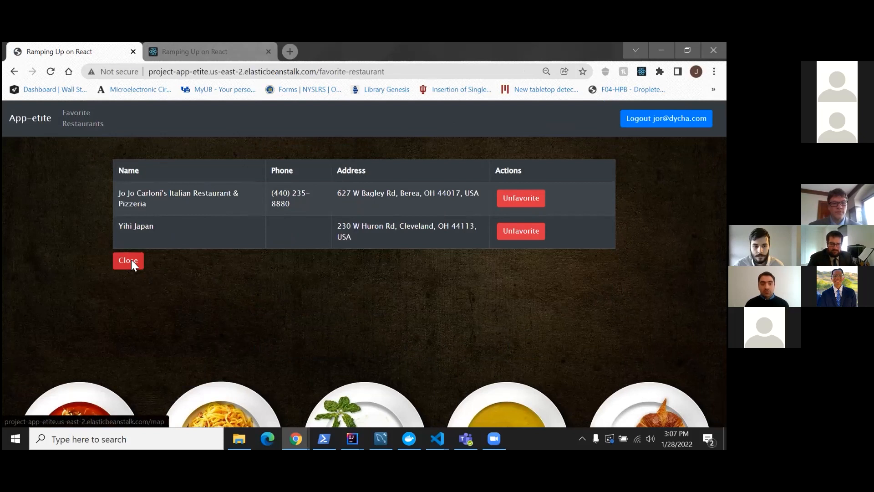
left_click(128, 260)
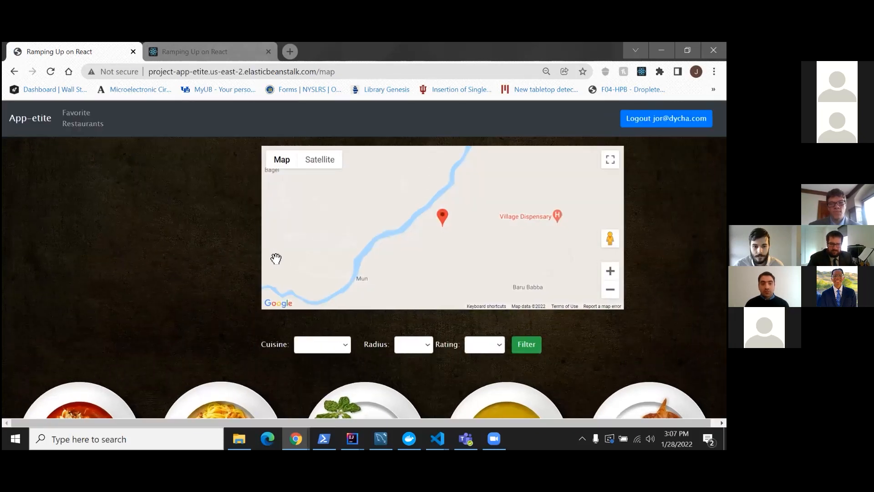
mouse_move(110, 83)
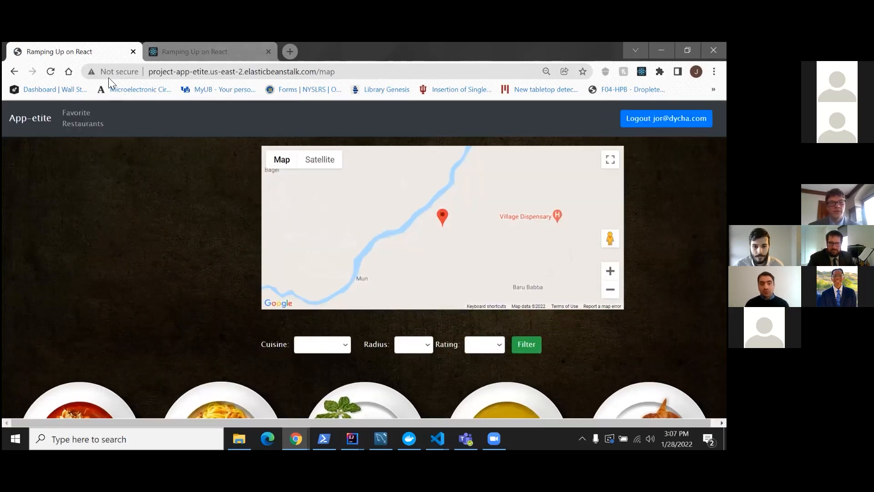
mouse_move(441, 218)
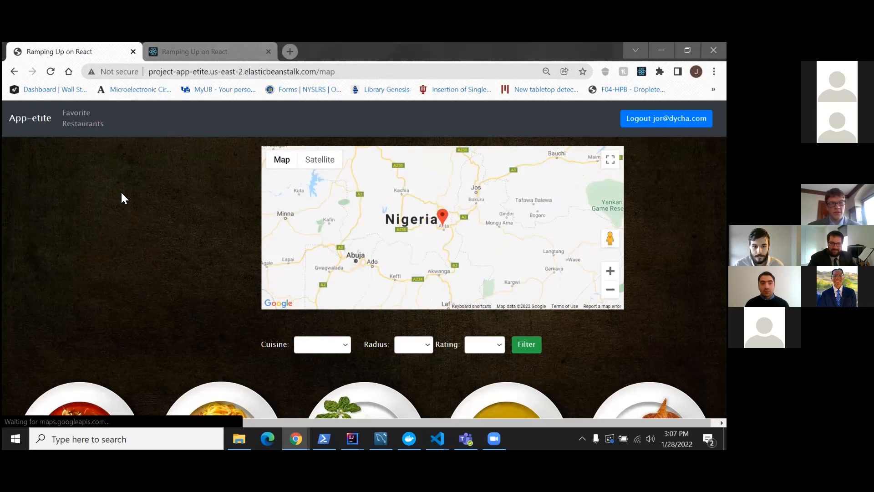
Step: Switch from Chrome back to the presentation's Features slide
key("alt+tab")
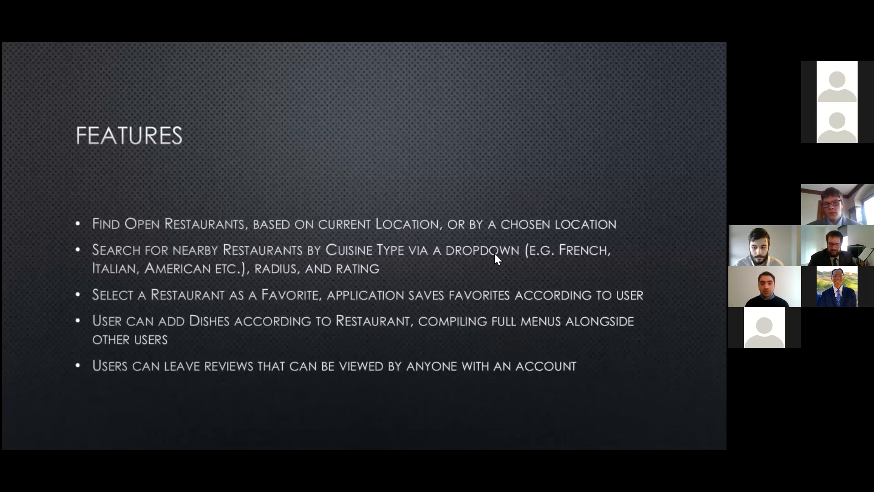
mouse_move(513, 189)
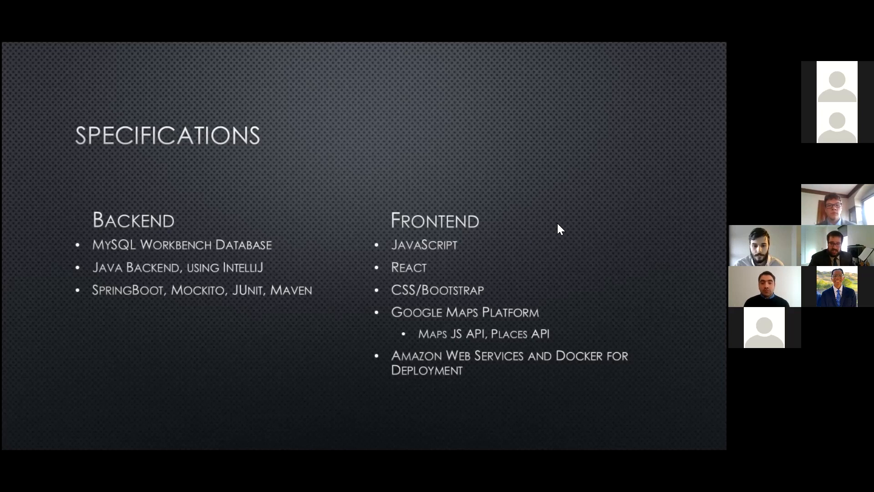
mouse_move(534, 189)
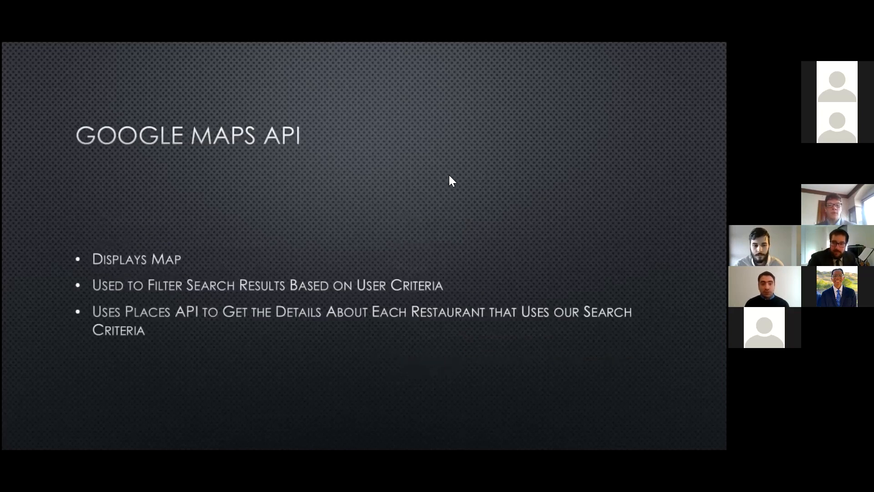
mouse_move(329, 169)
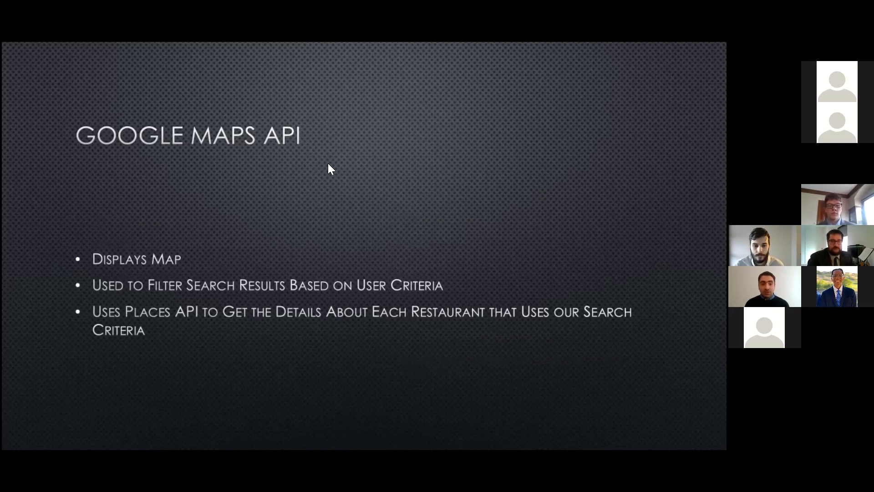
mouse_move(414, 203)
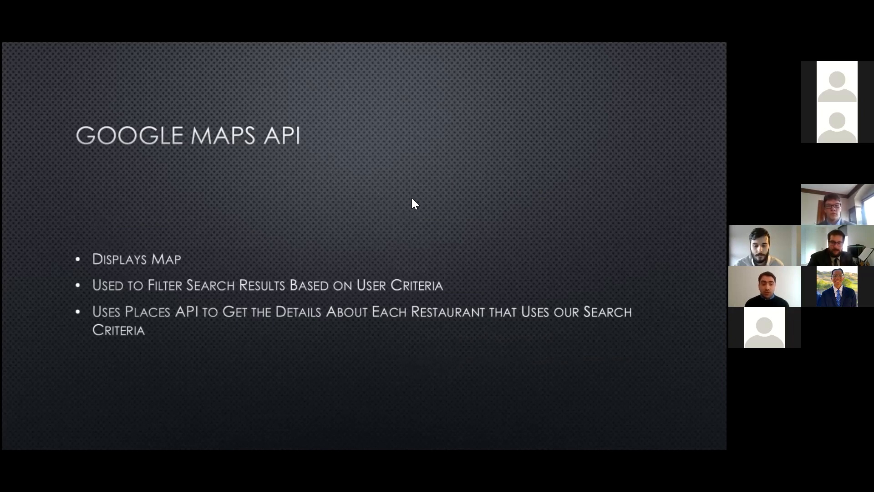
mouse_move(531, 420)
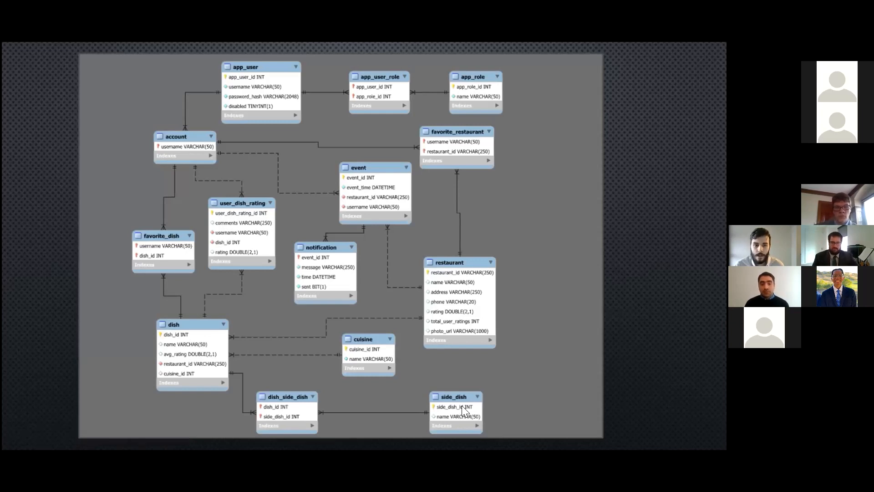
mouse_move(177, 189)
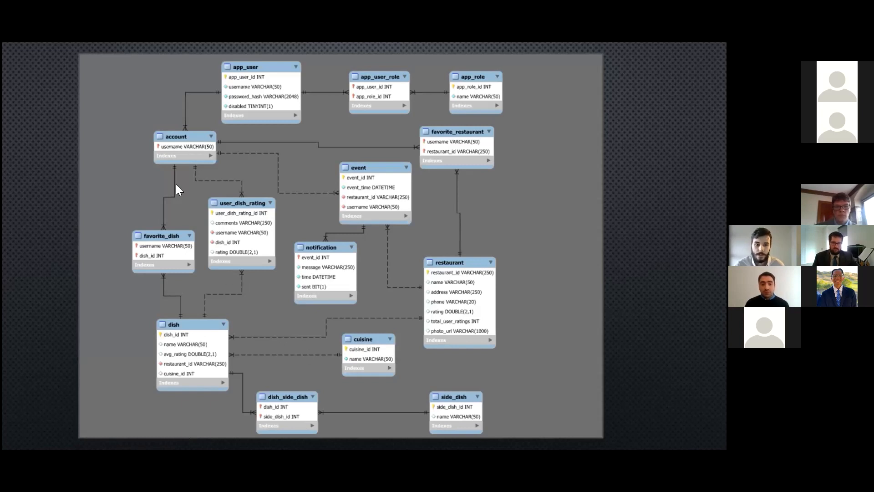
mouse_move(249, 123)
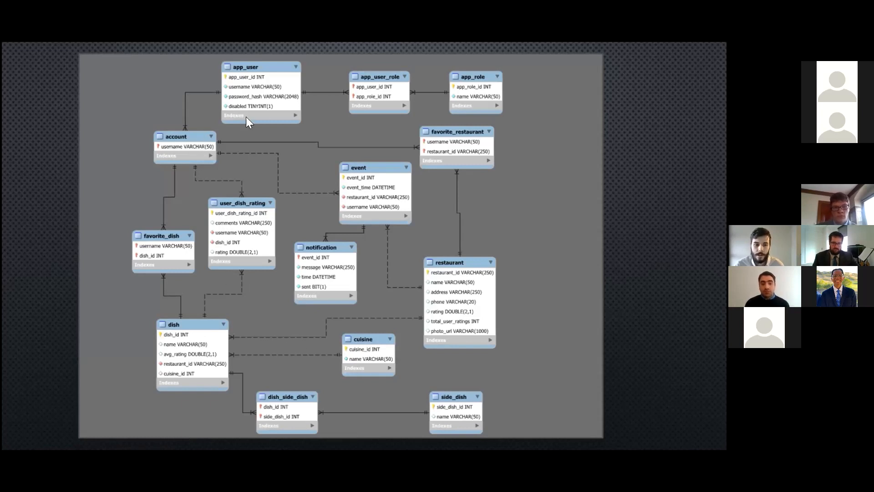
mouse_move(176, 153)
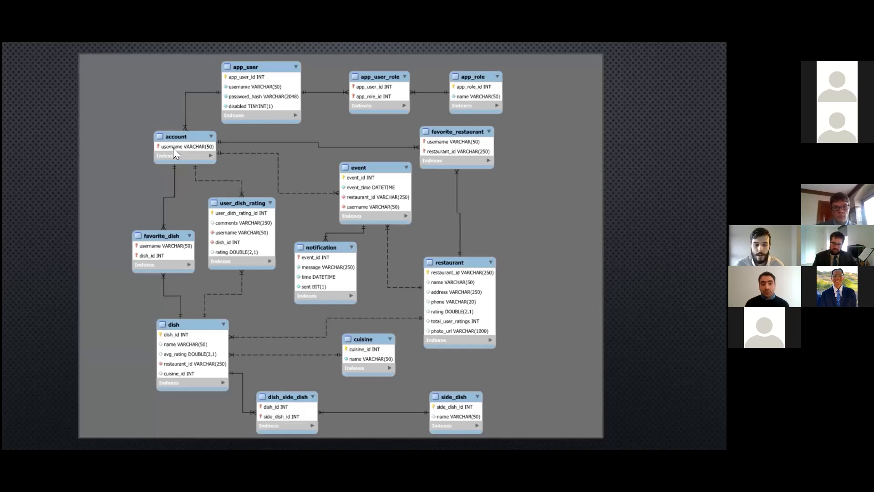
mouse_move(187, 153)
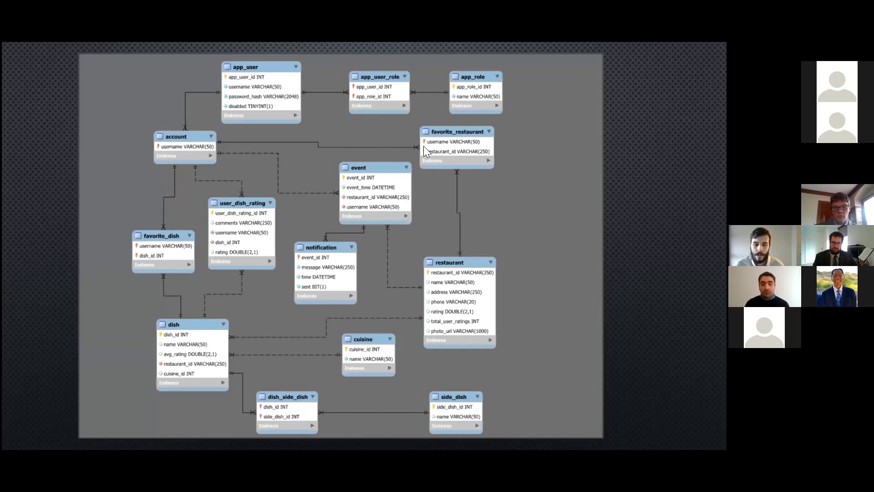
mouse_move(445, 171)
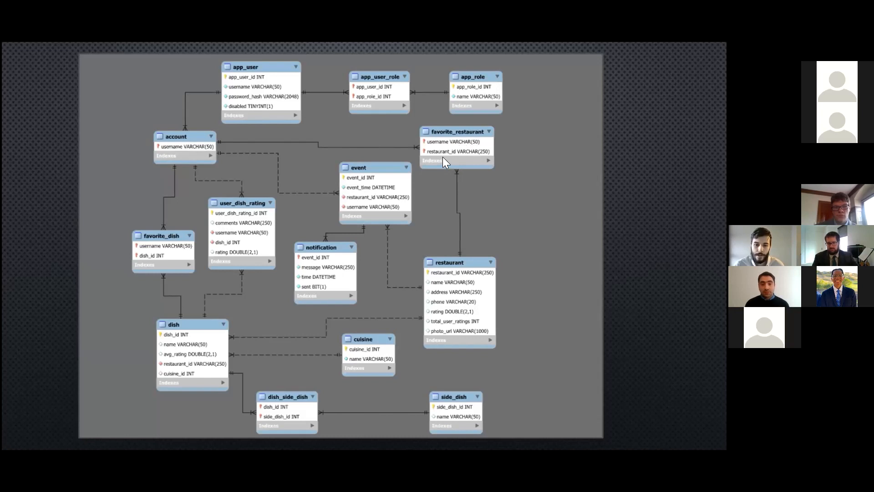
mouse_move(443, 165)
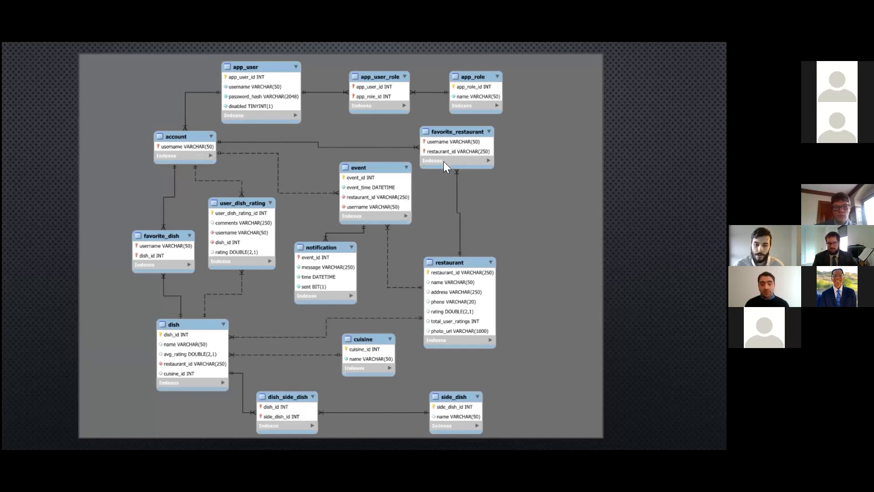
mouse_move(450, 161)
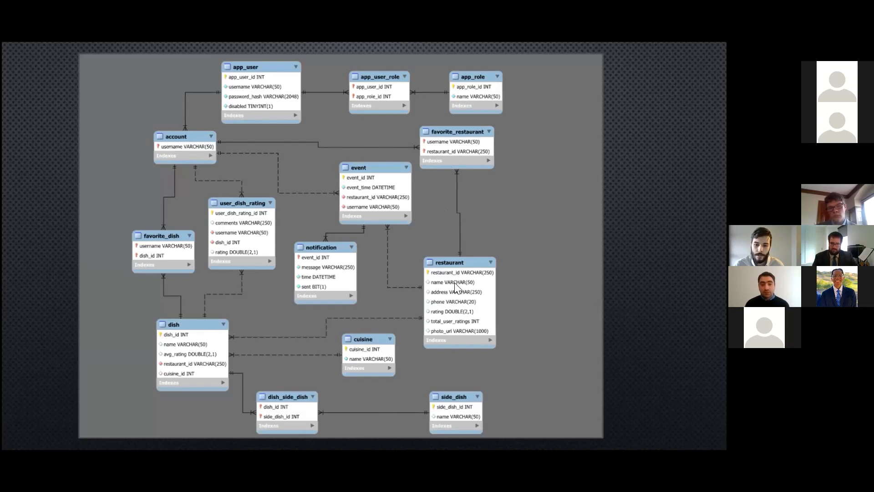
mouse_move(457, 286)
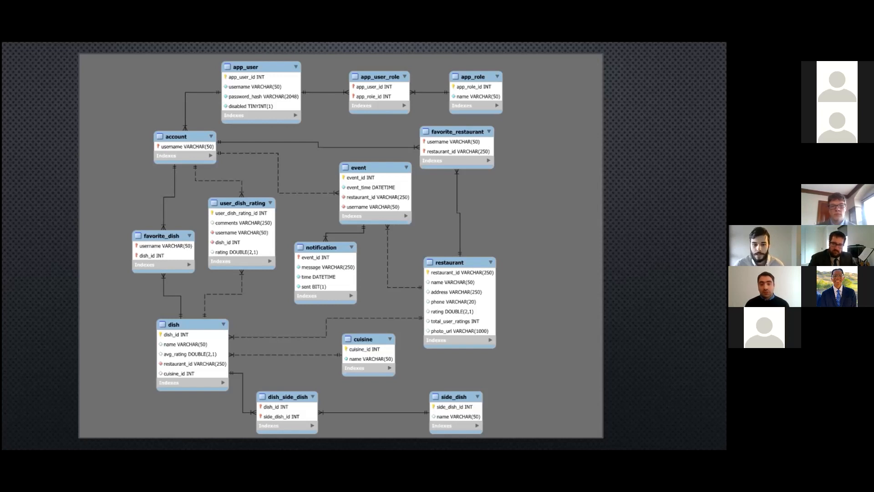
mouse_move(420, 160)
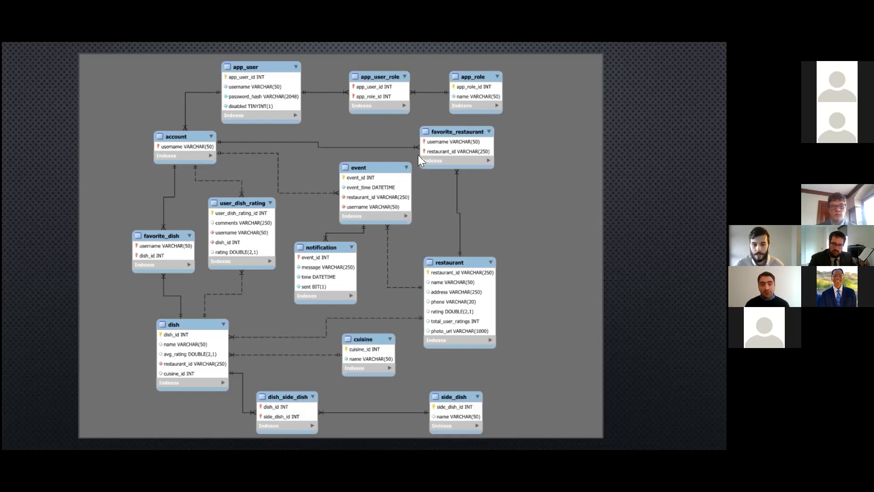
mouse_move(539, 257)
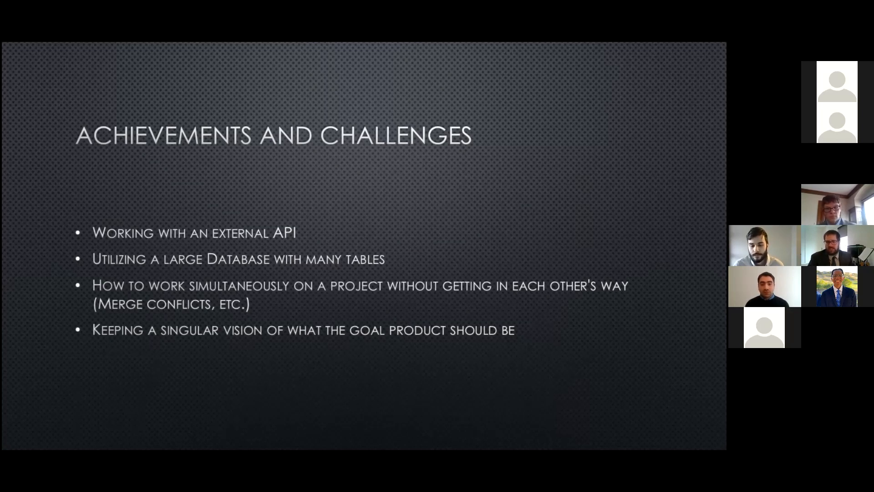
mouse_move(44, 419)
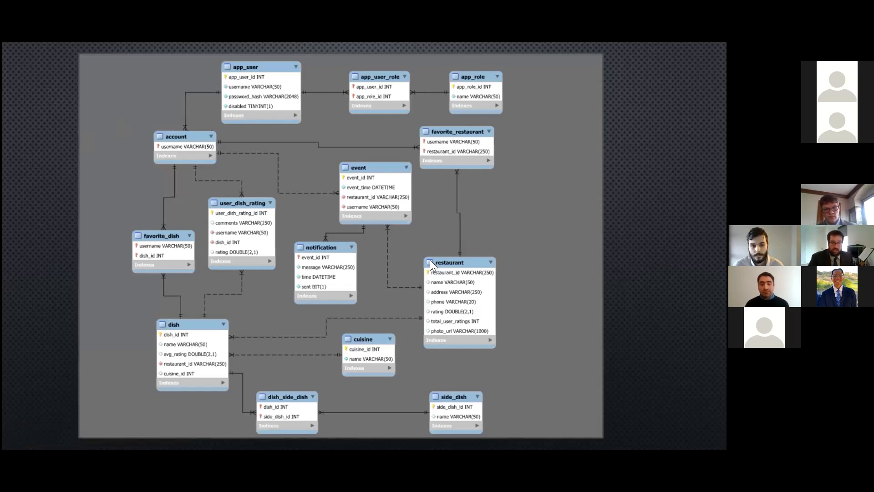
mouse_move(366, 193)
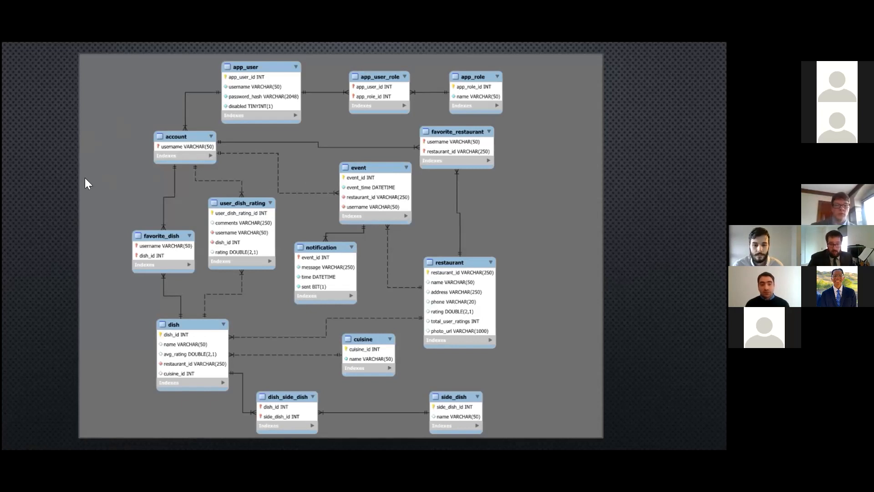
mouse_move(179, 225)
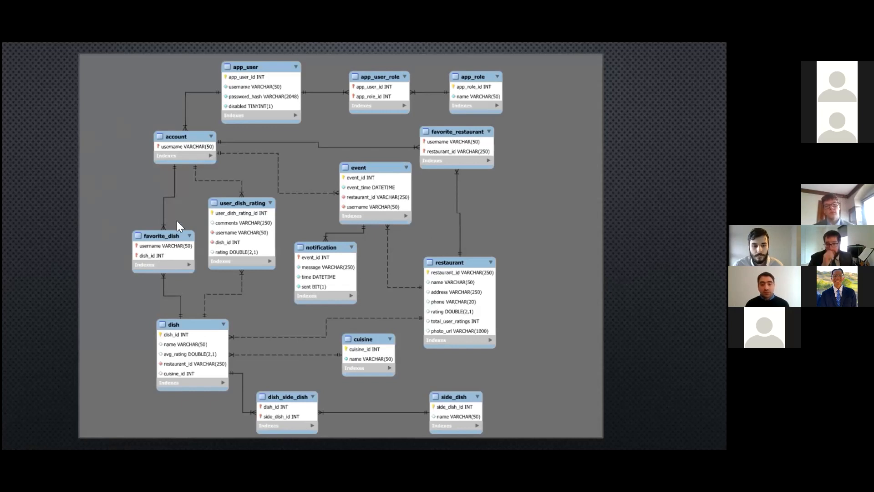
mouse_move(283, 170)
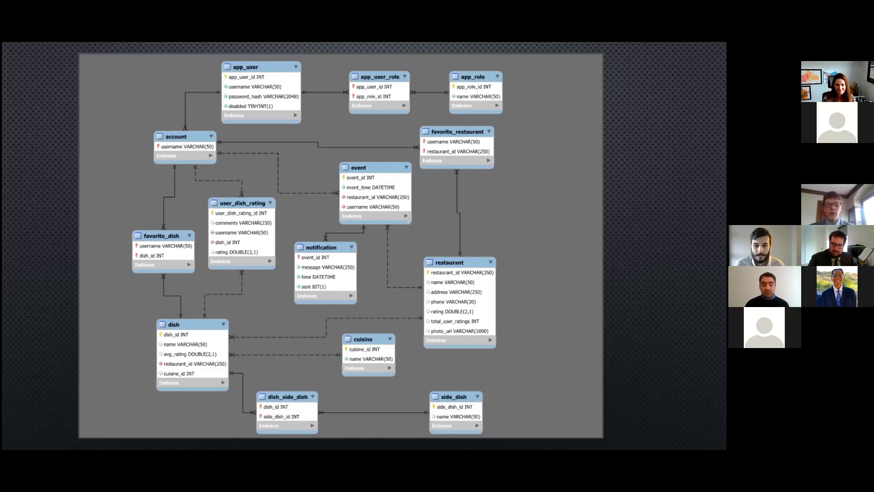
mouse_move(311, 217)
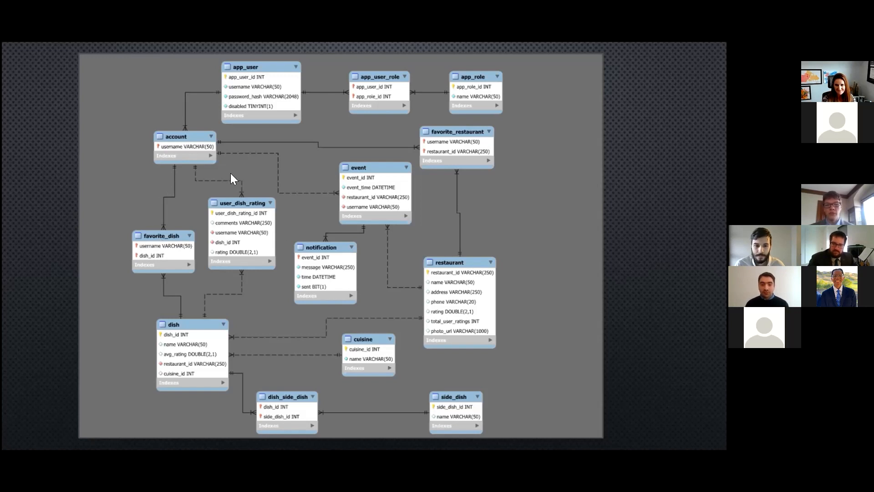
mouse_move(255, 210)
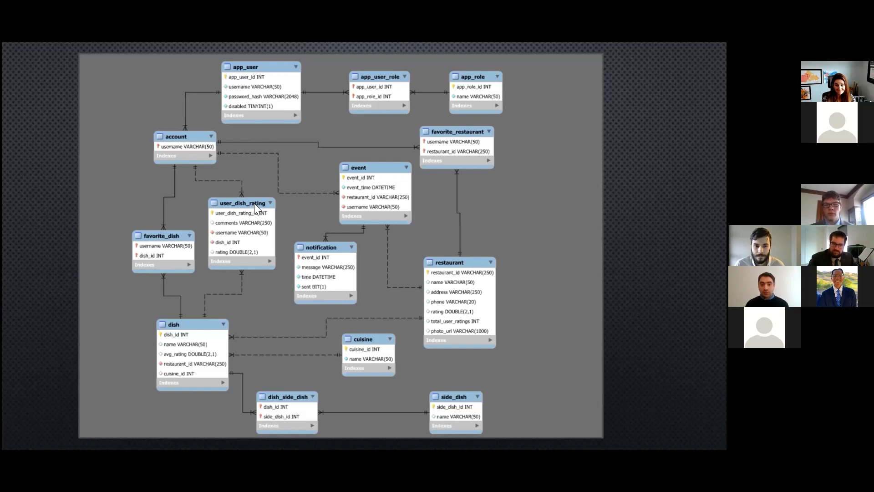
mouse_move(268, 201)
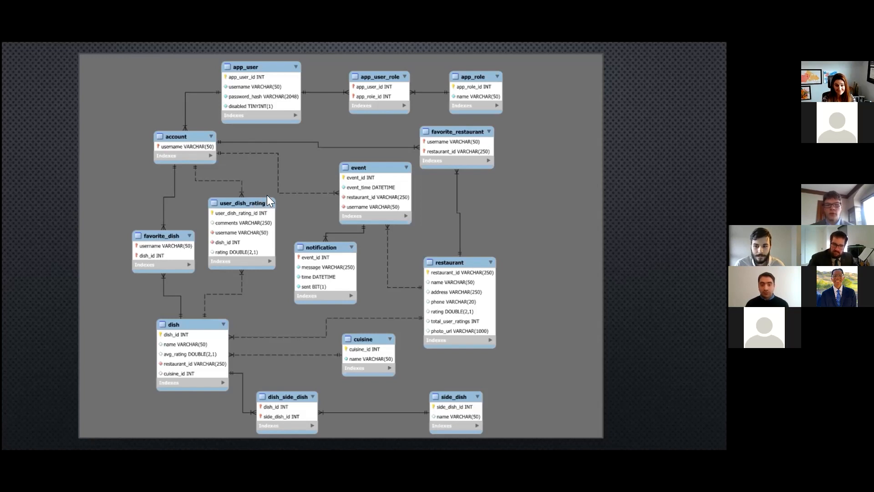
mouse_move(272, 195)
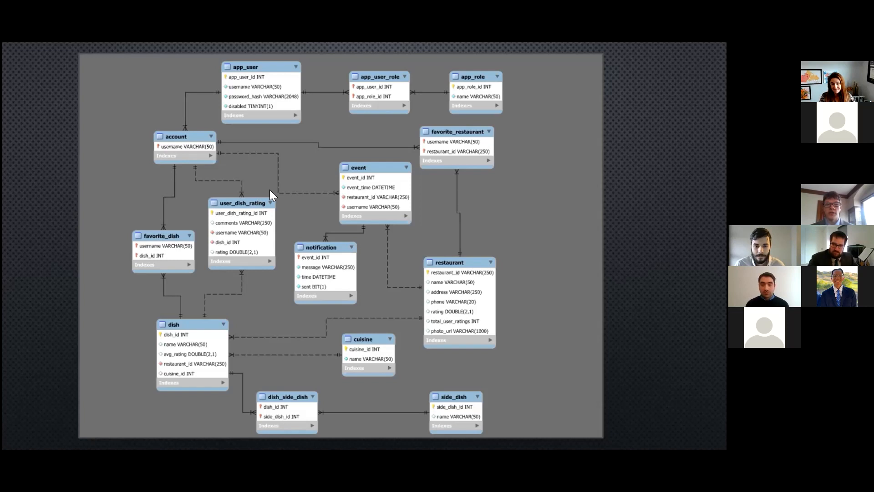
mouse_move(295, 216)
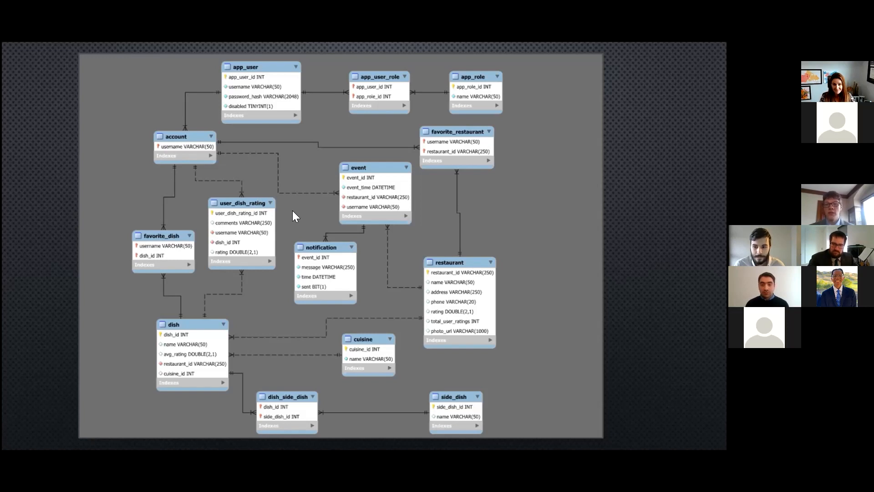